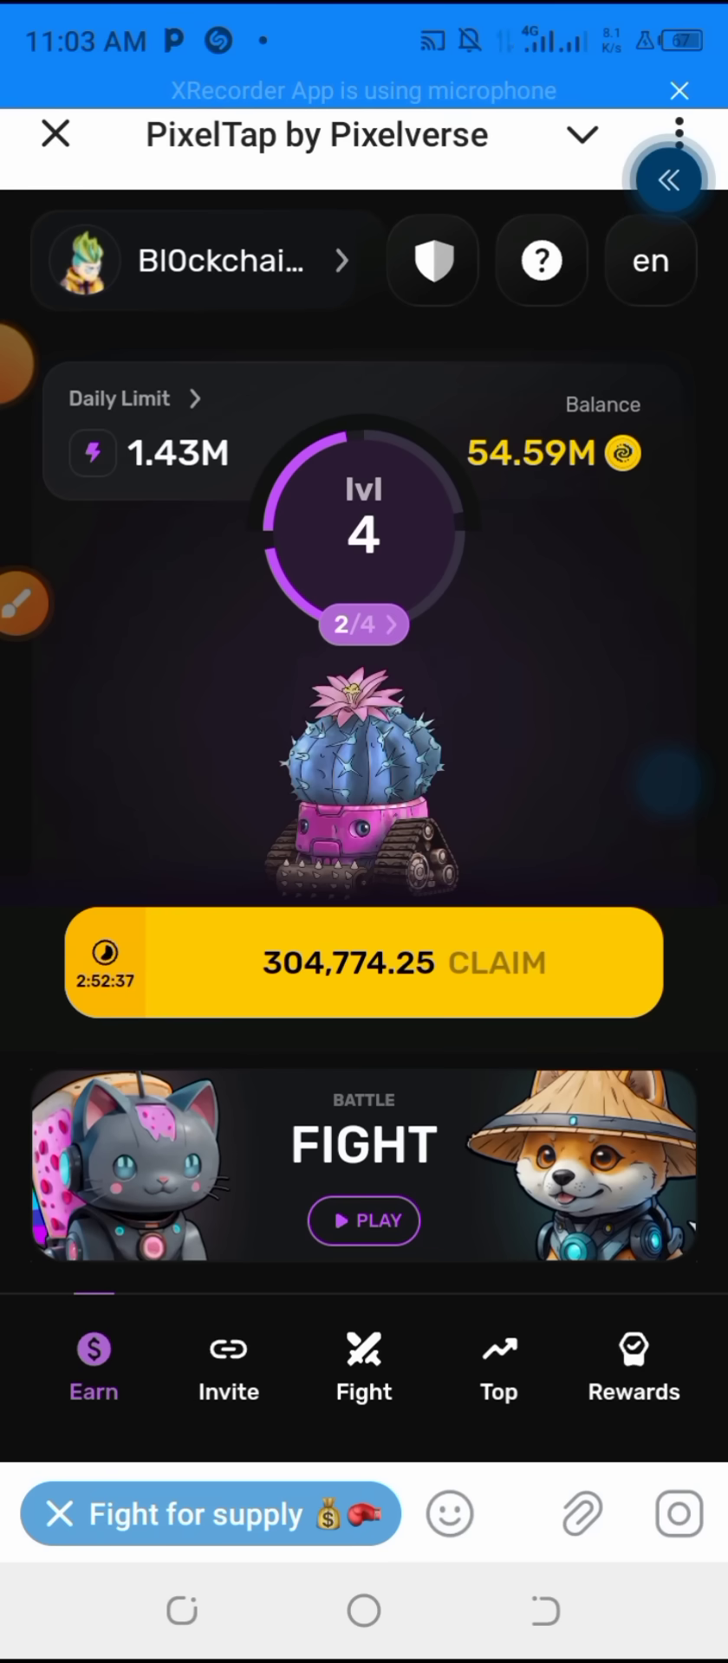
- Claim the accumulated tap earnings and bring up the Select Wallet panel via the shield icon
click(363, 963)
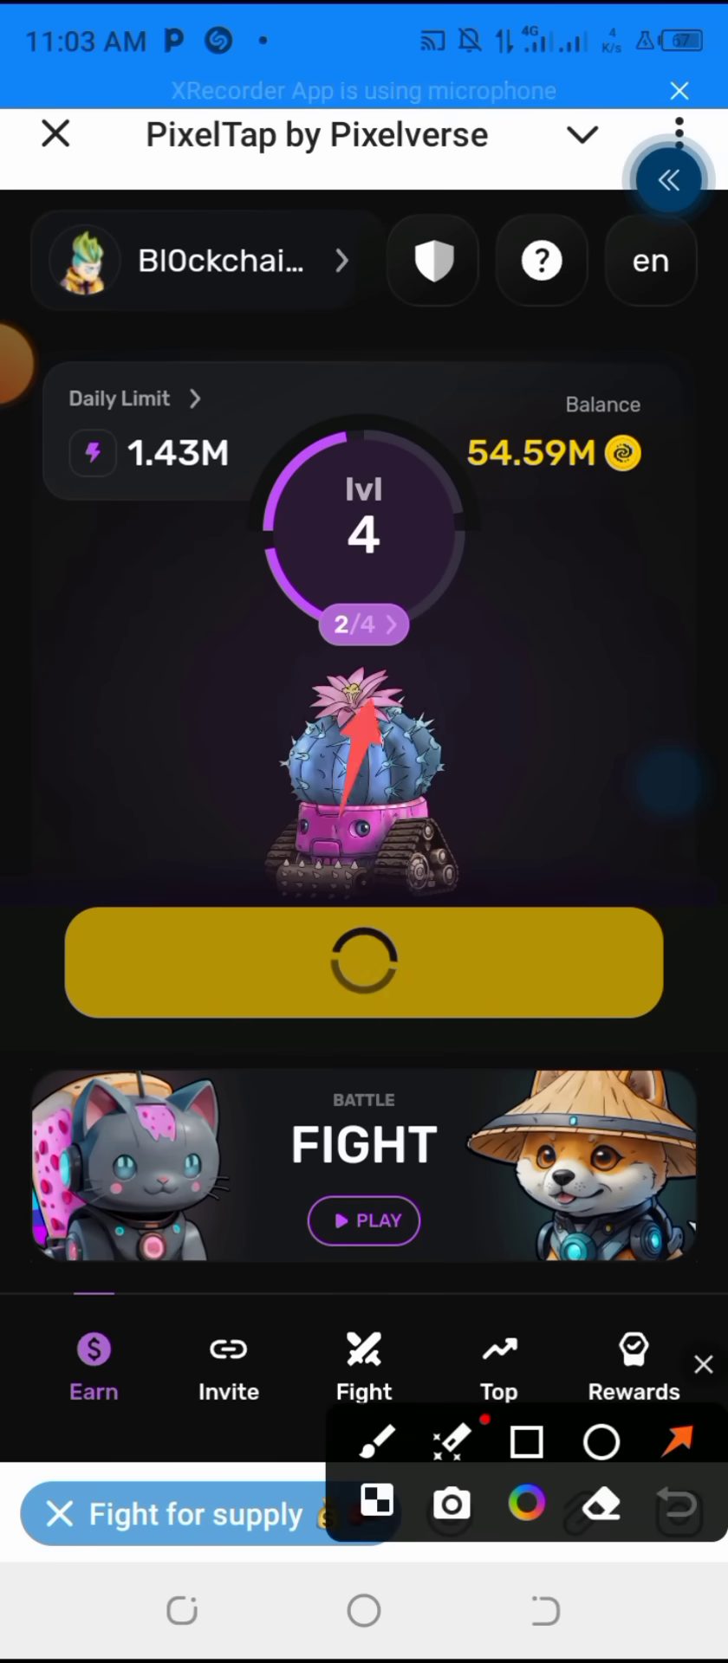
click(703, 1365)
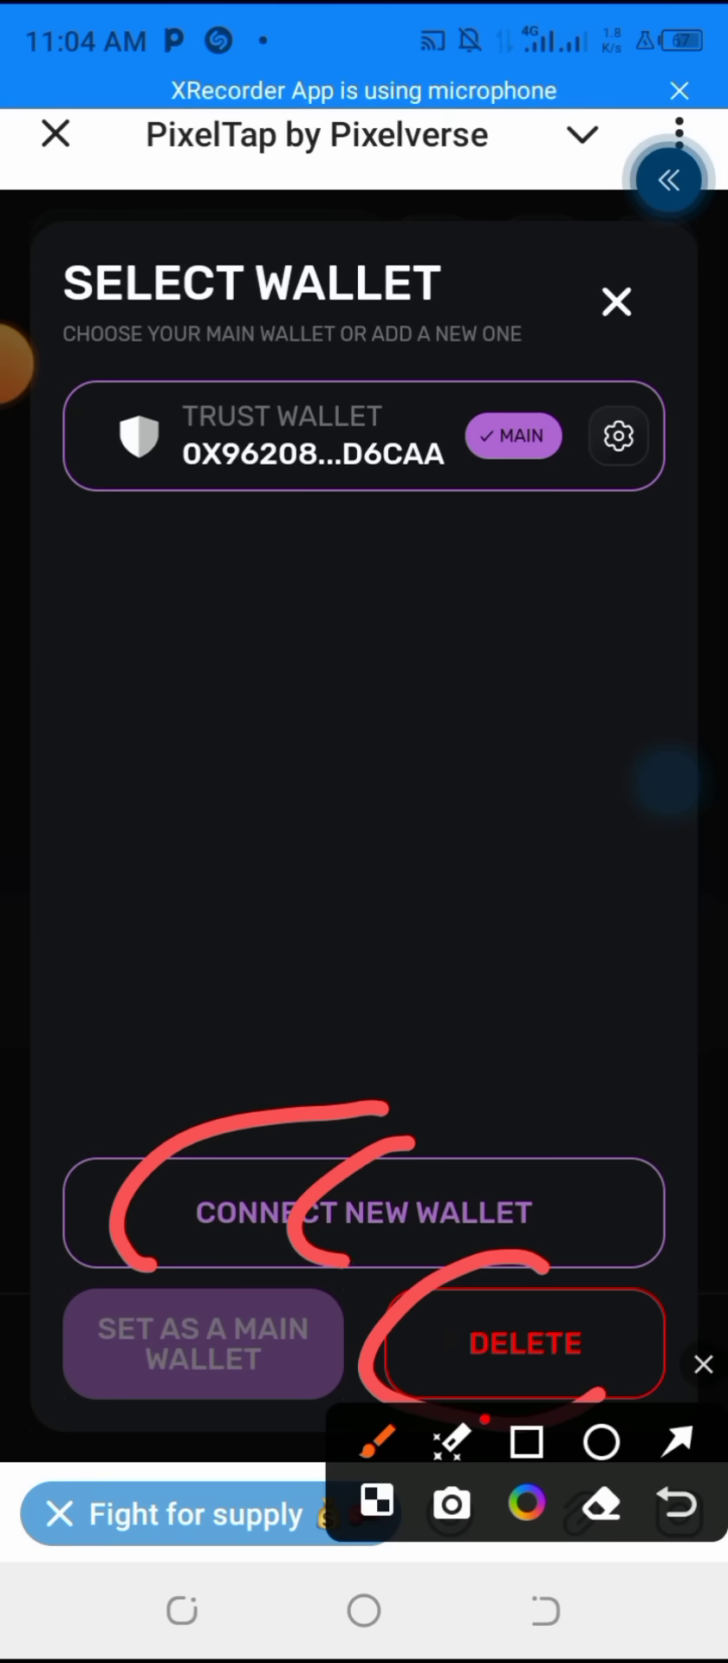
- Start Connect New Wallet, browse the wallet list, and go to the Pixelverse web dashboard
click(364, 1213)
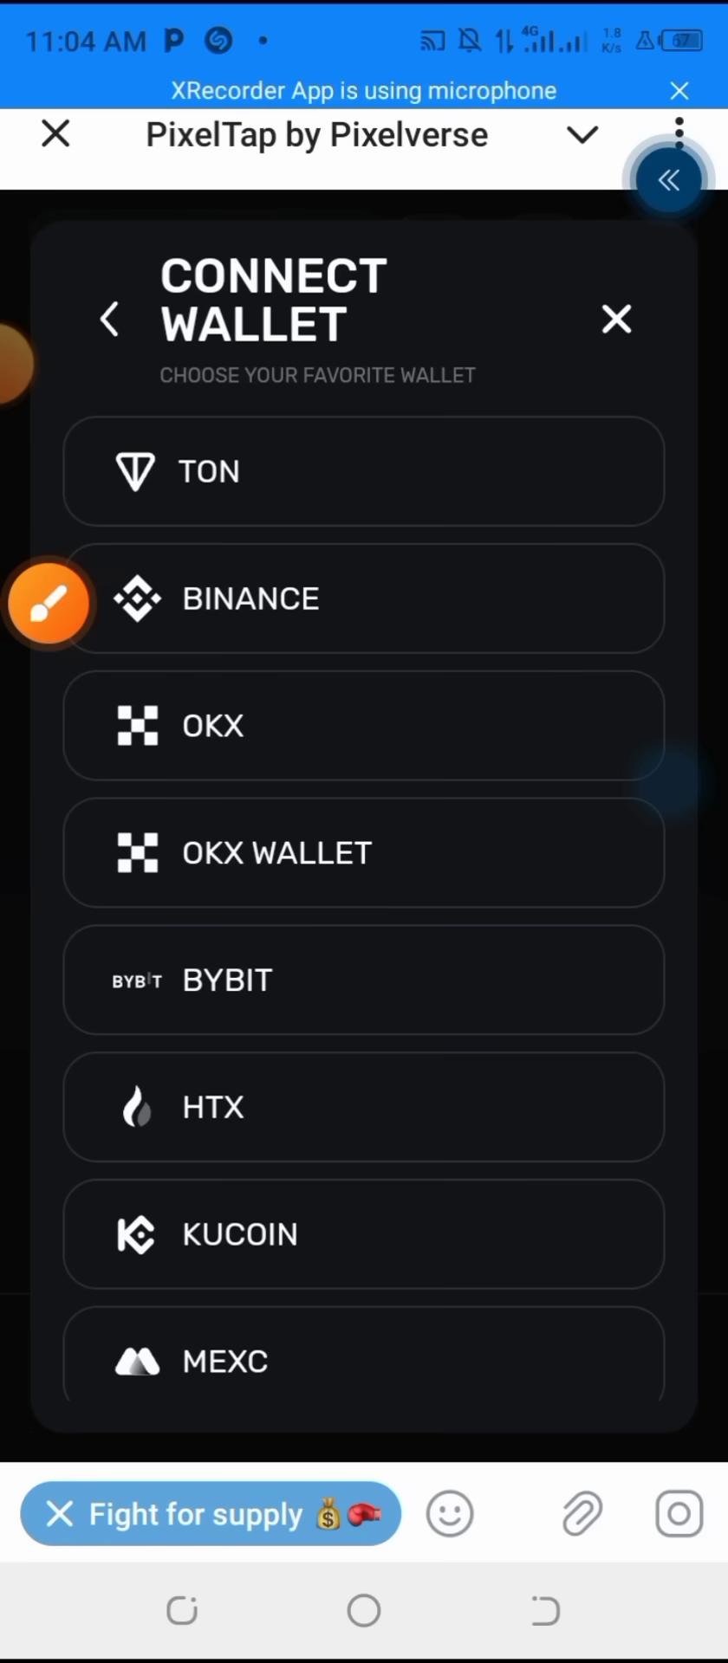
click(51, 604)
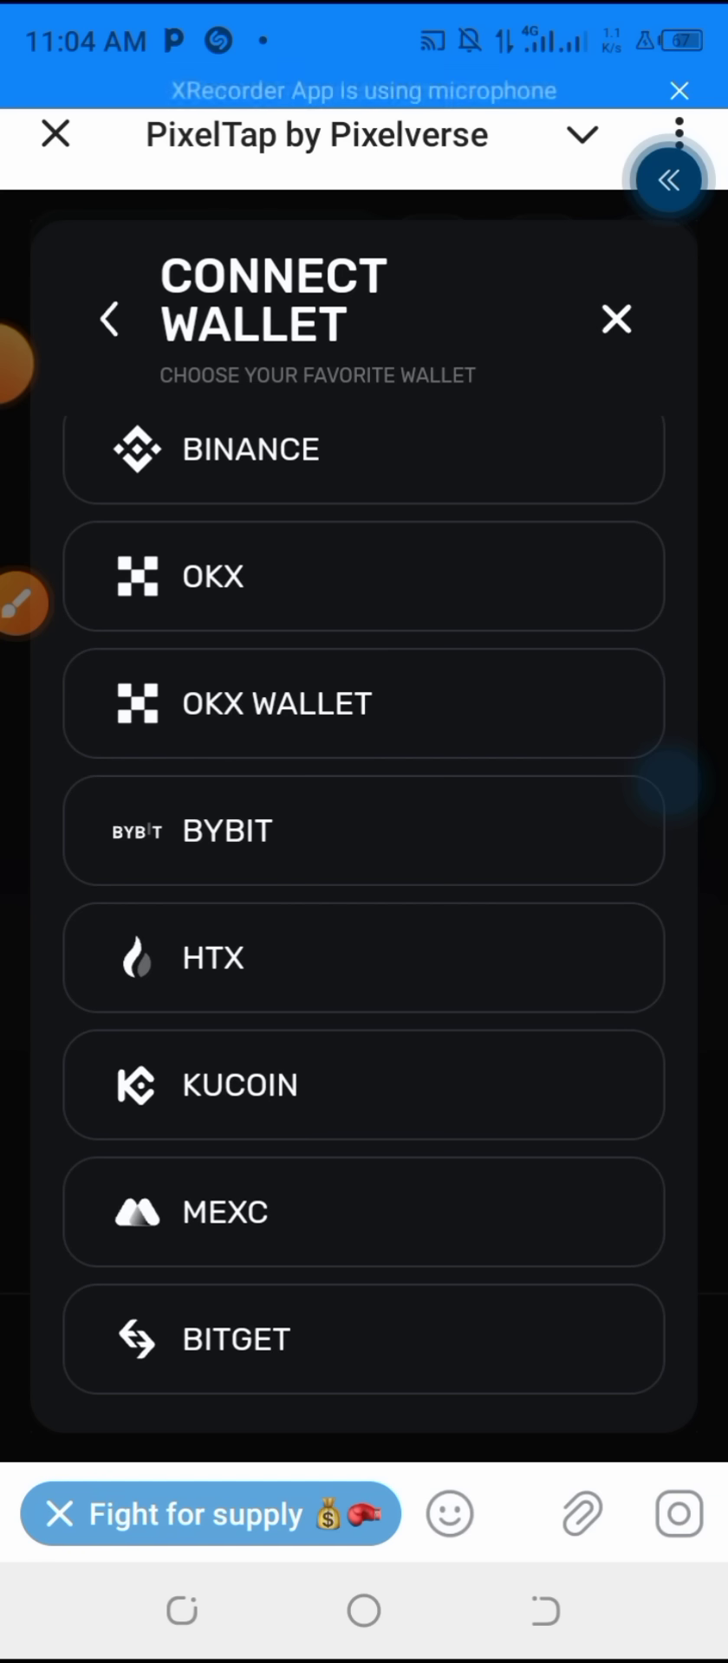
click(615, 319)
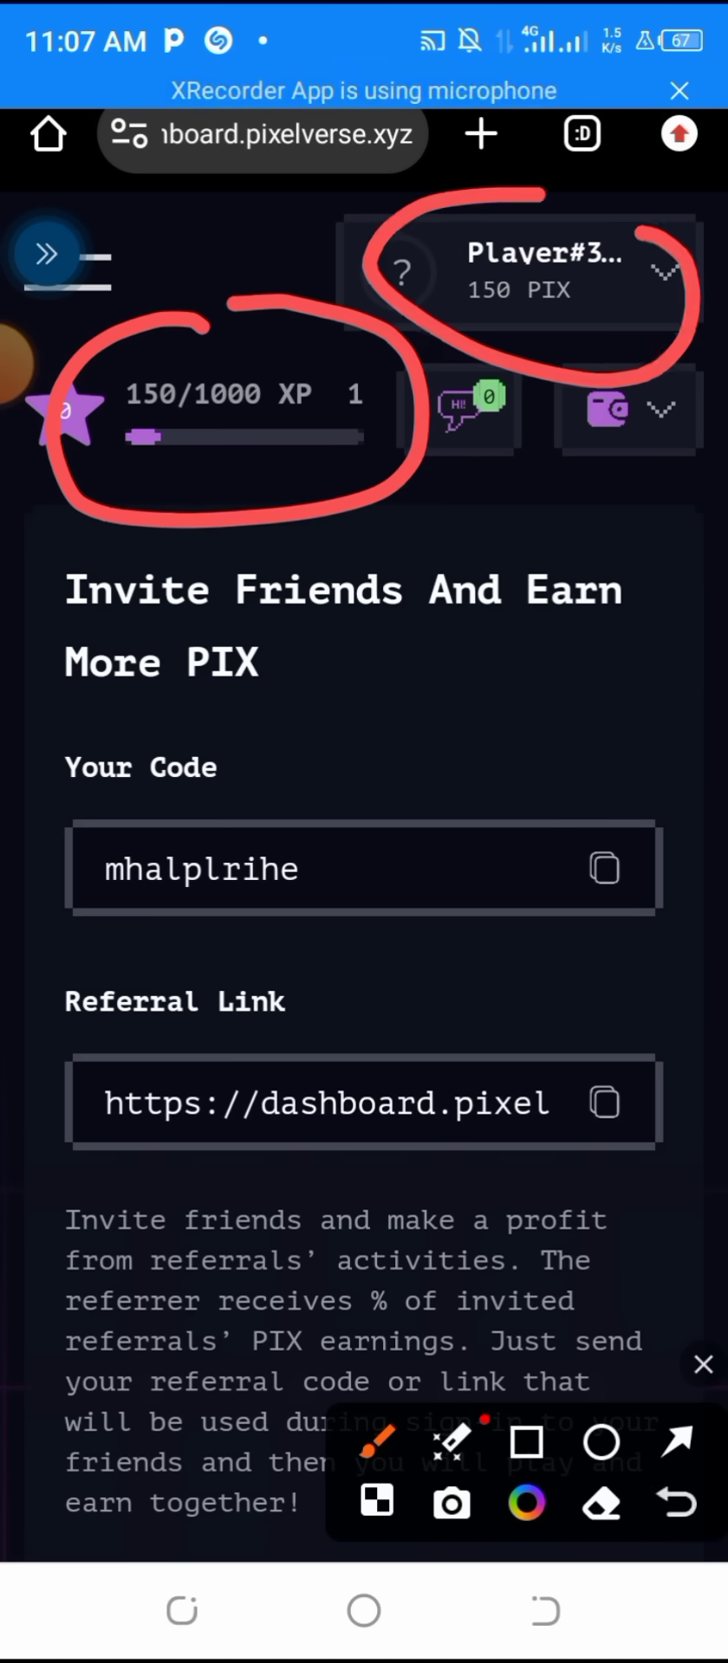
- Show the header wallet list offering OKX, Bybit (+1000 PIX) and WalletConnect (+200 PIX) rewards
drag(434, 1023, 514, 1016)
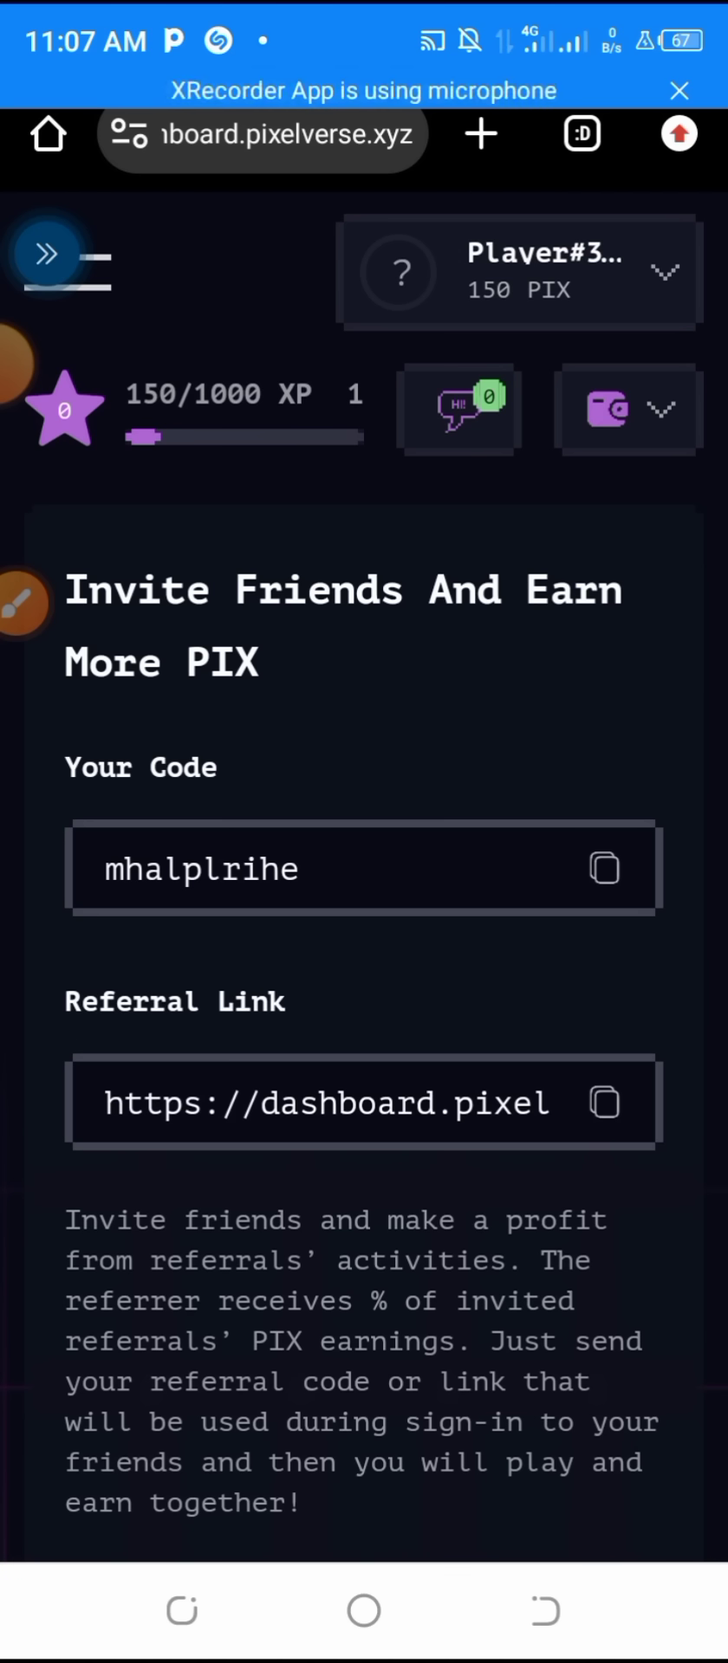
click(27, 605)
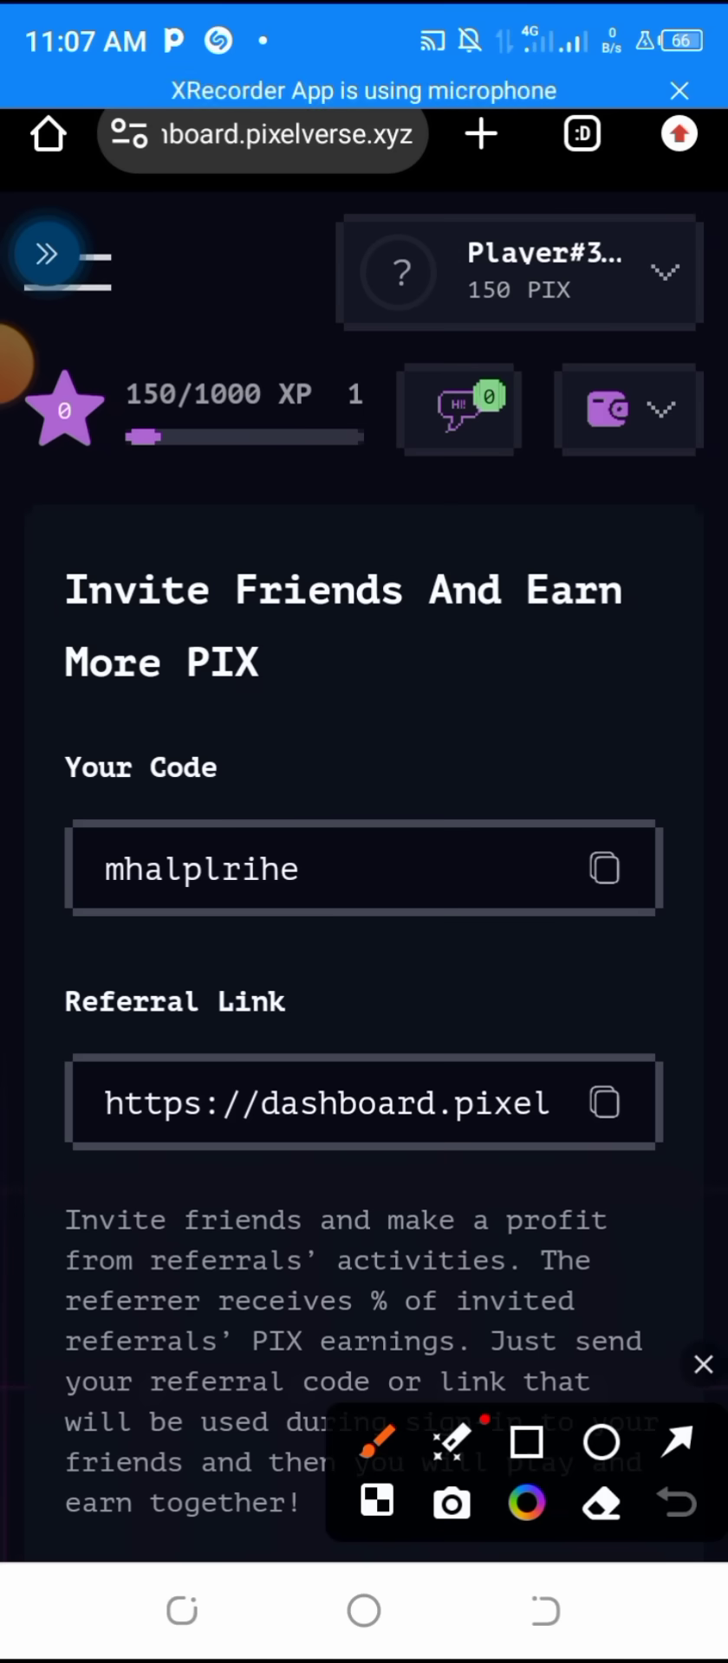
click(703, 1365)
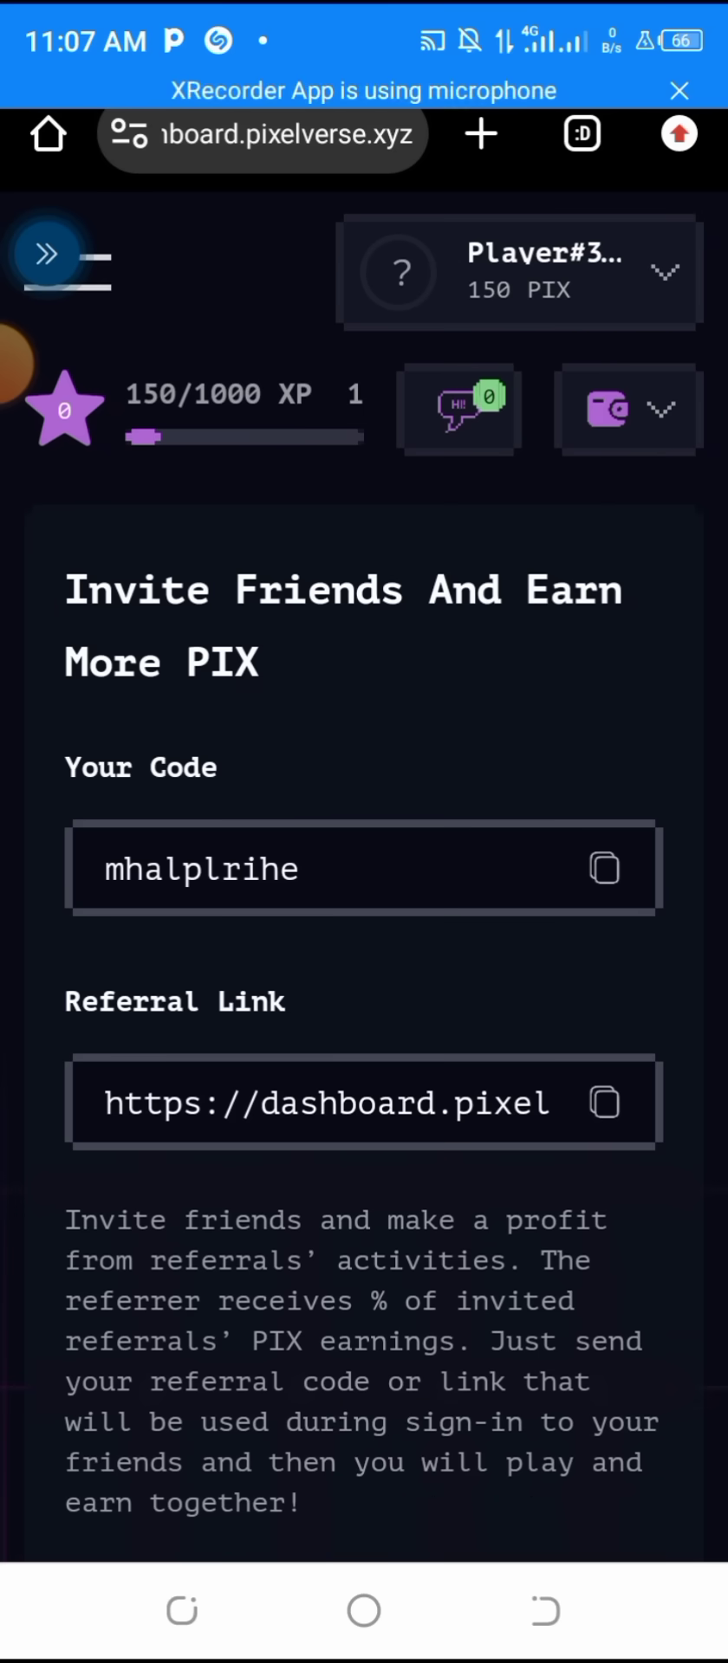
click(605, 410)
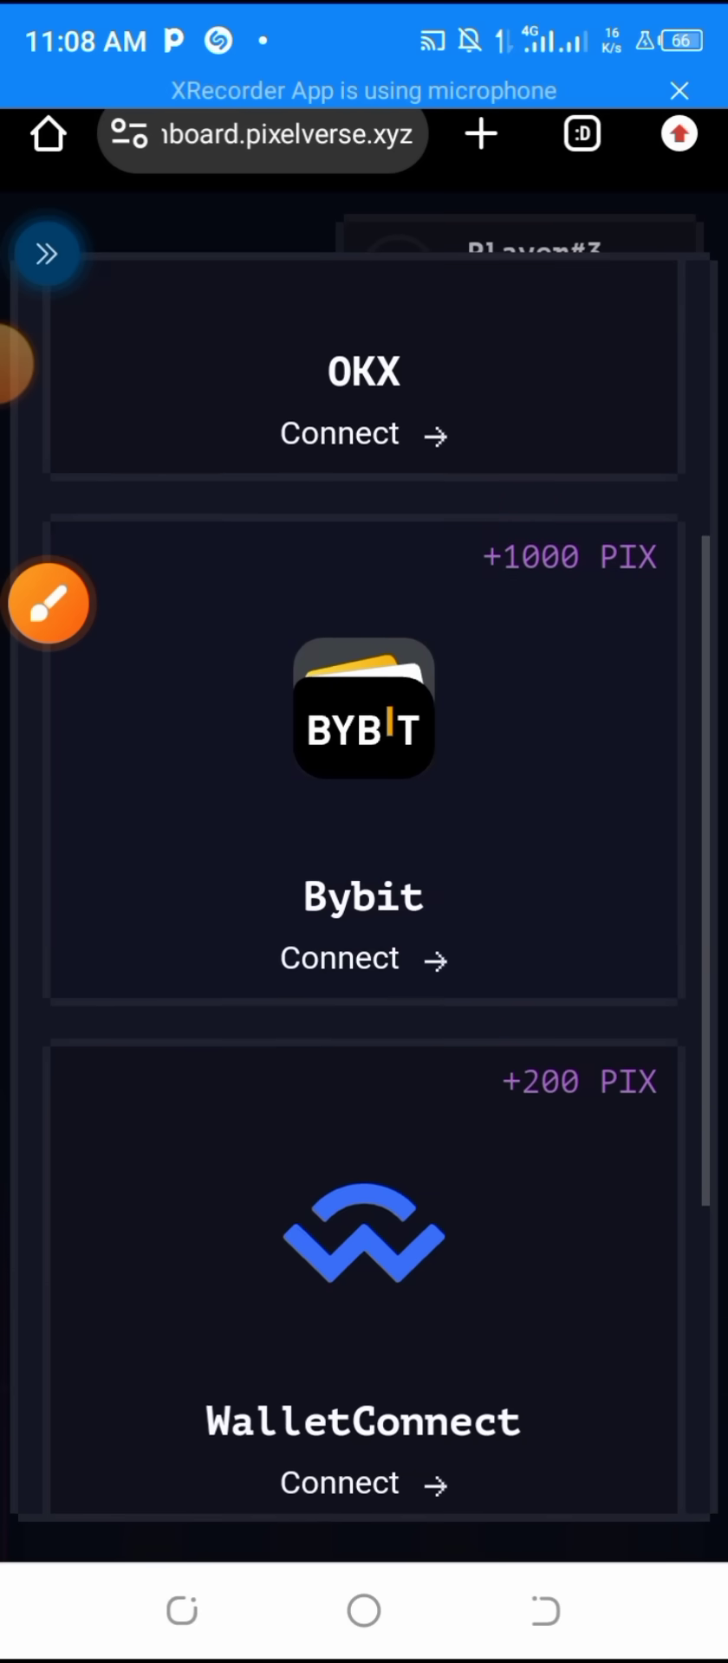
- Choose Connect under OKX (+3000 PIX), prompting the phone to pick OKX or Chrome
scroll(down, 3)
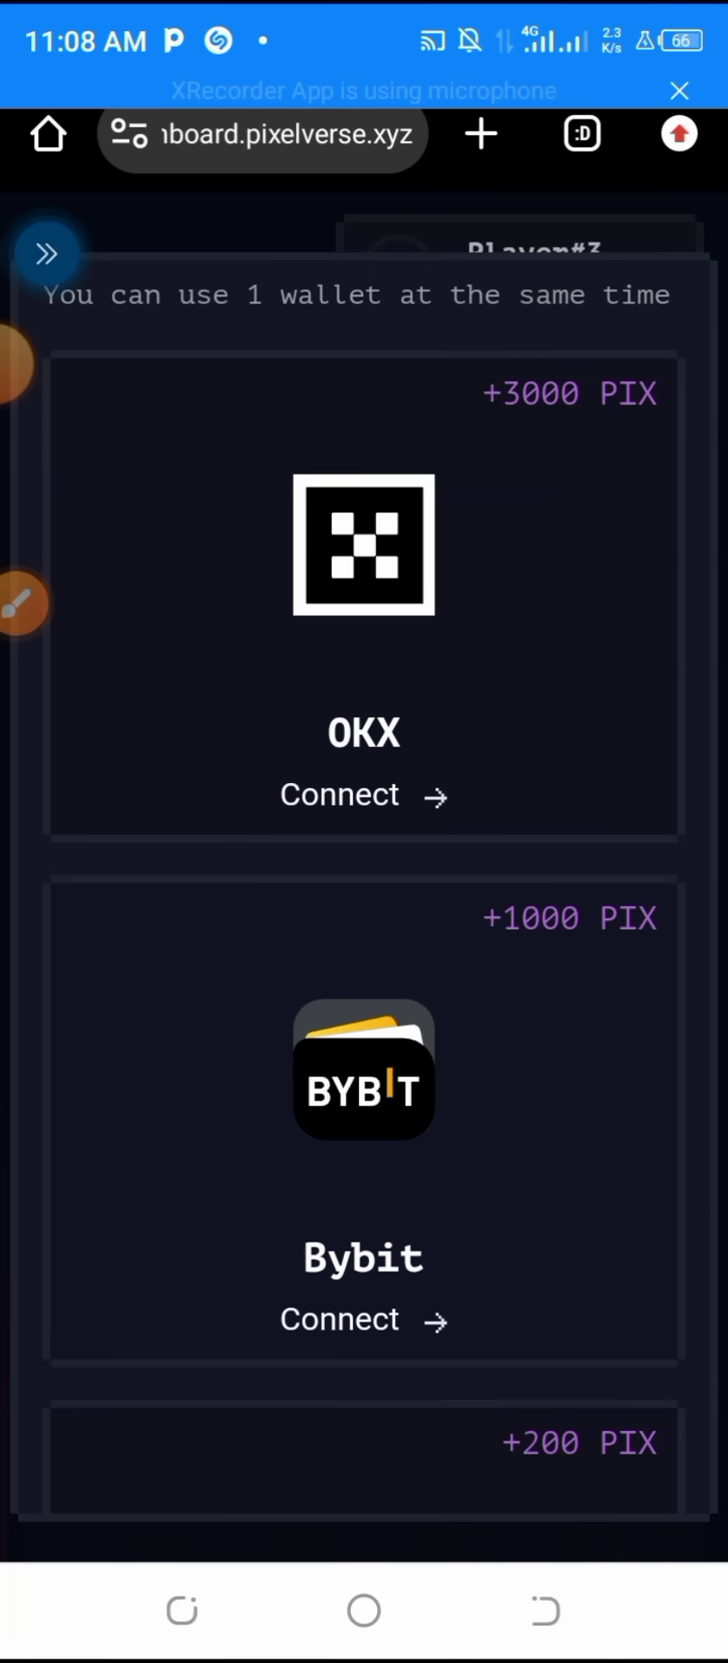
click(24, 604)
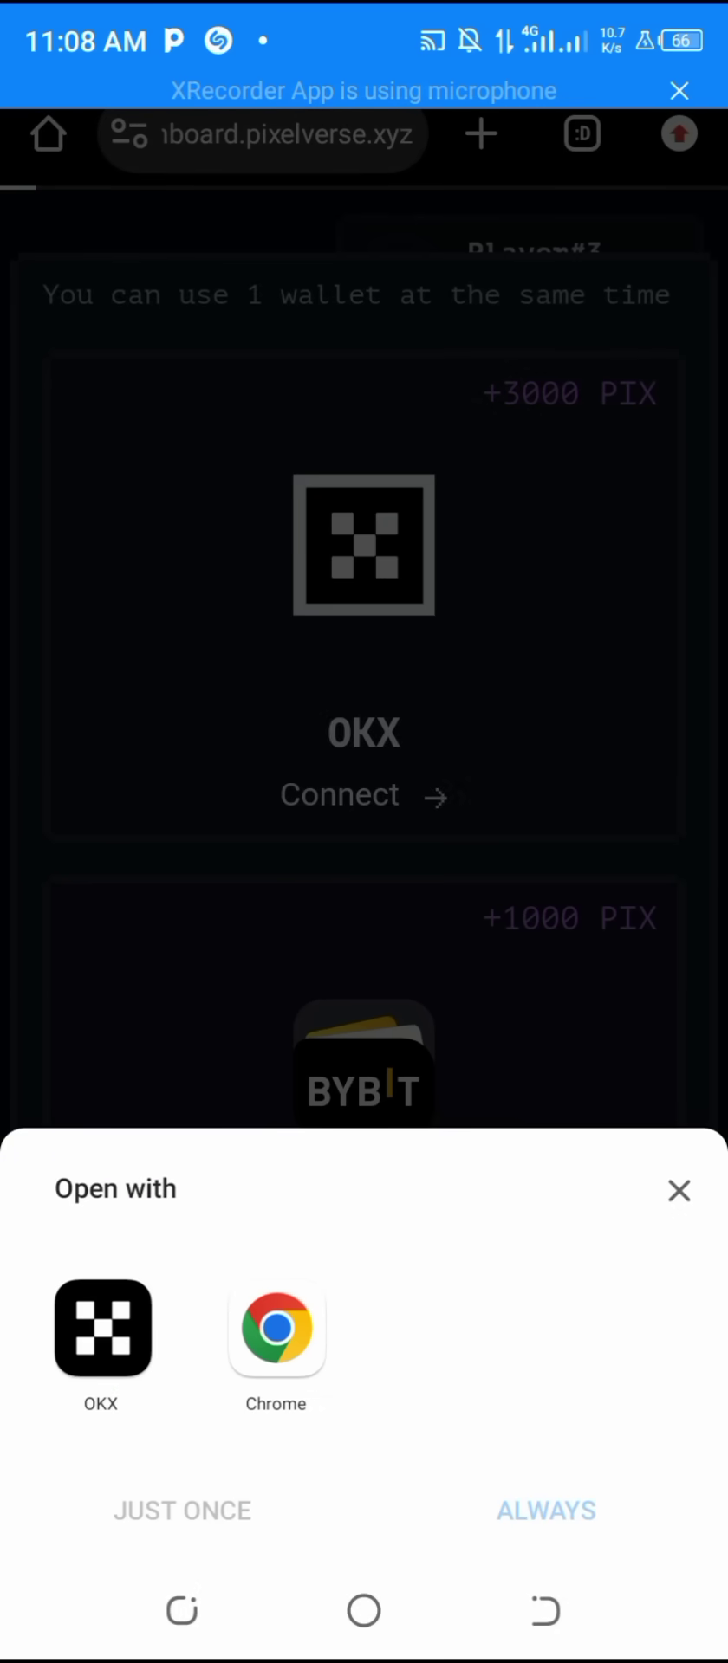
- Continue in the OKX app, dismiss the Add your wallet prompt and return to the dashboard's Technical works notice
click(101, 1333)
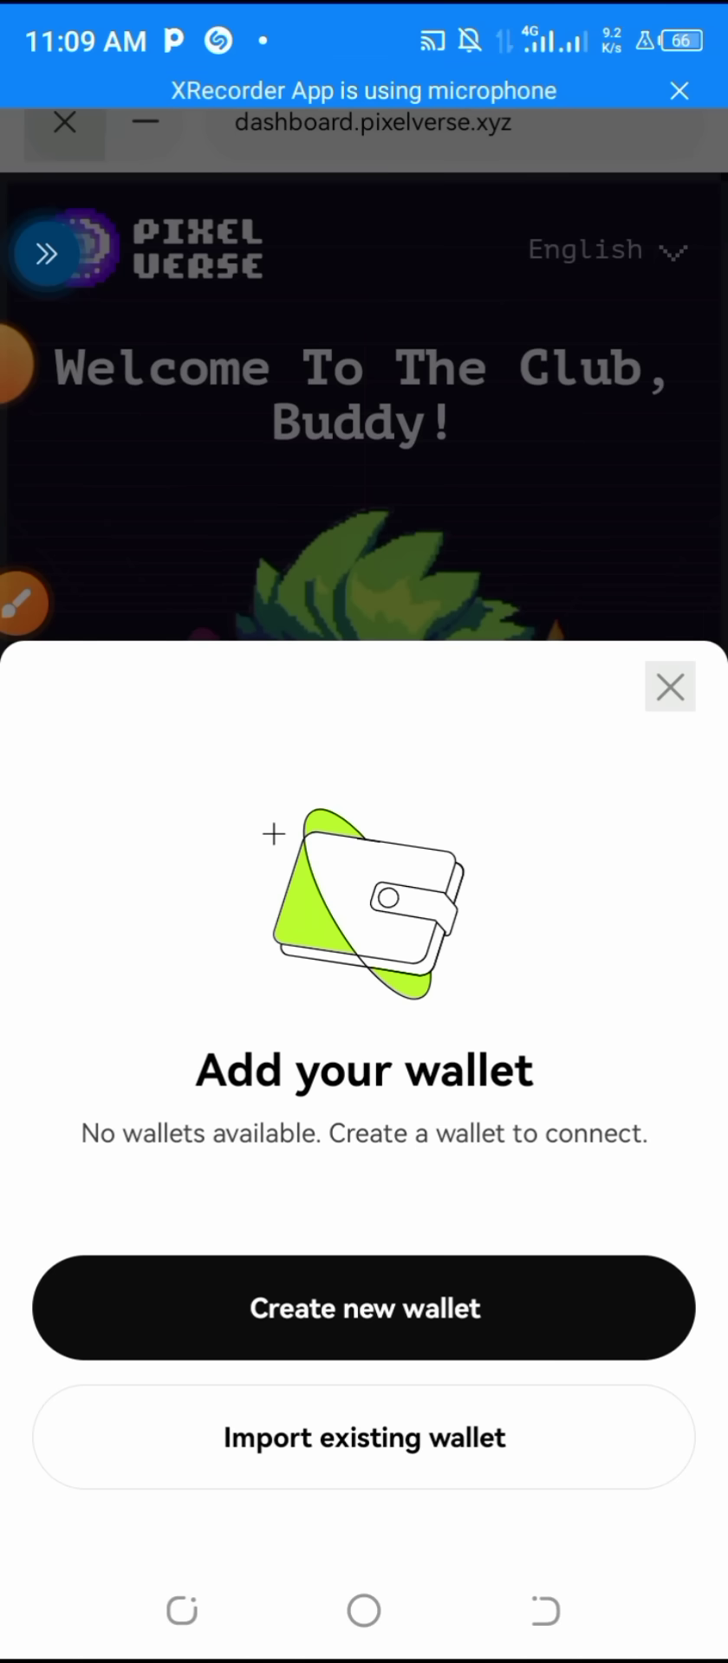
click(364, 1307)
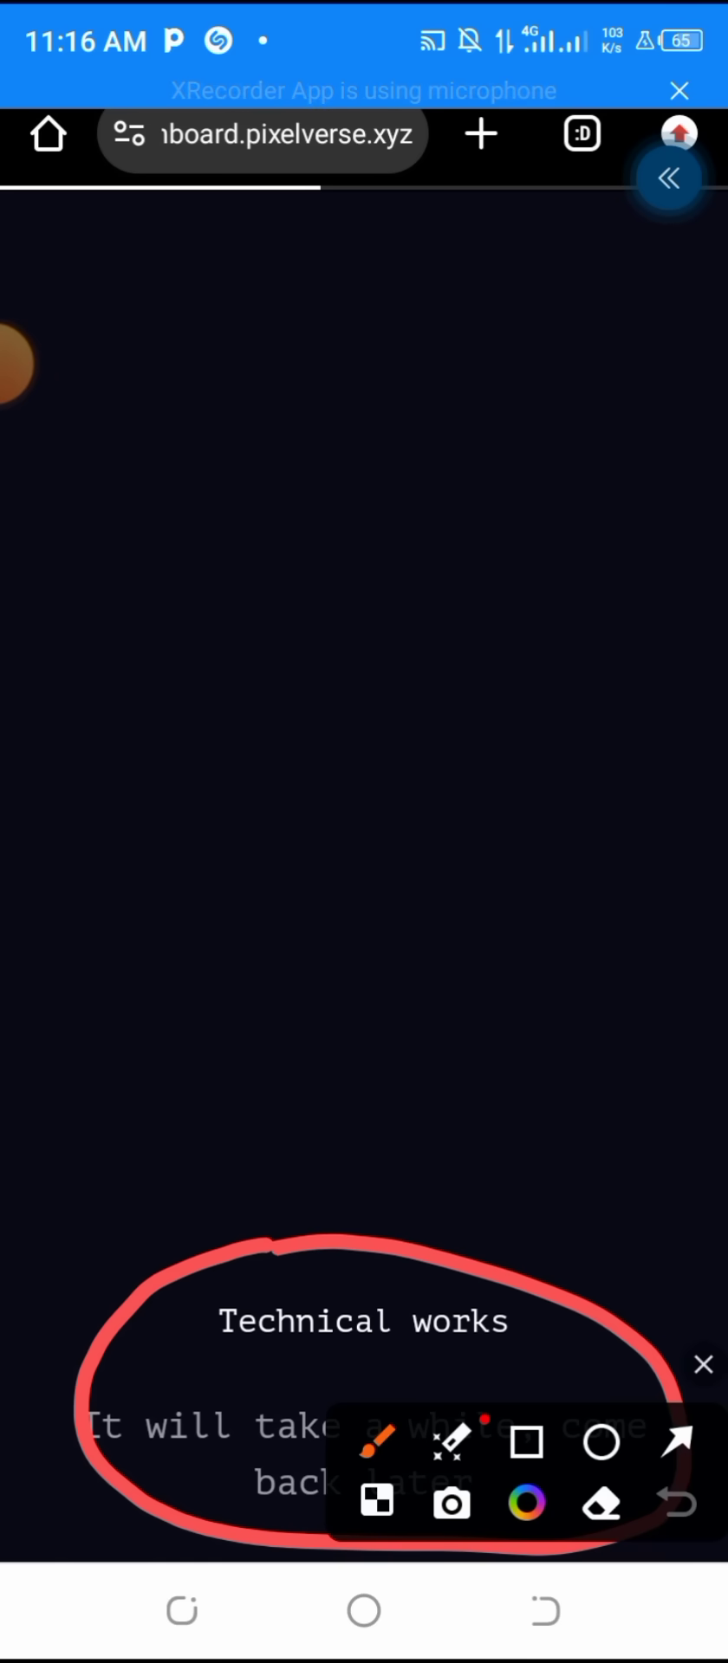
- Reload the dashboard and retry connecting the wallet with OKX
click(701, 1364)
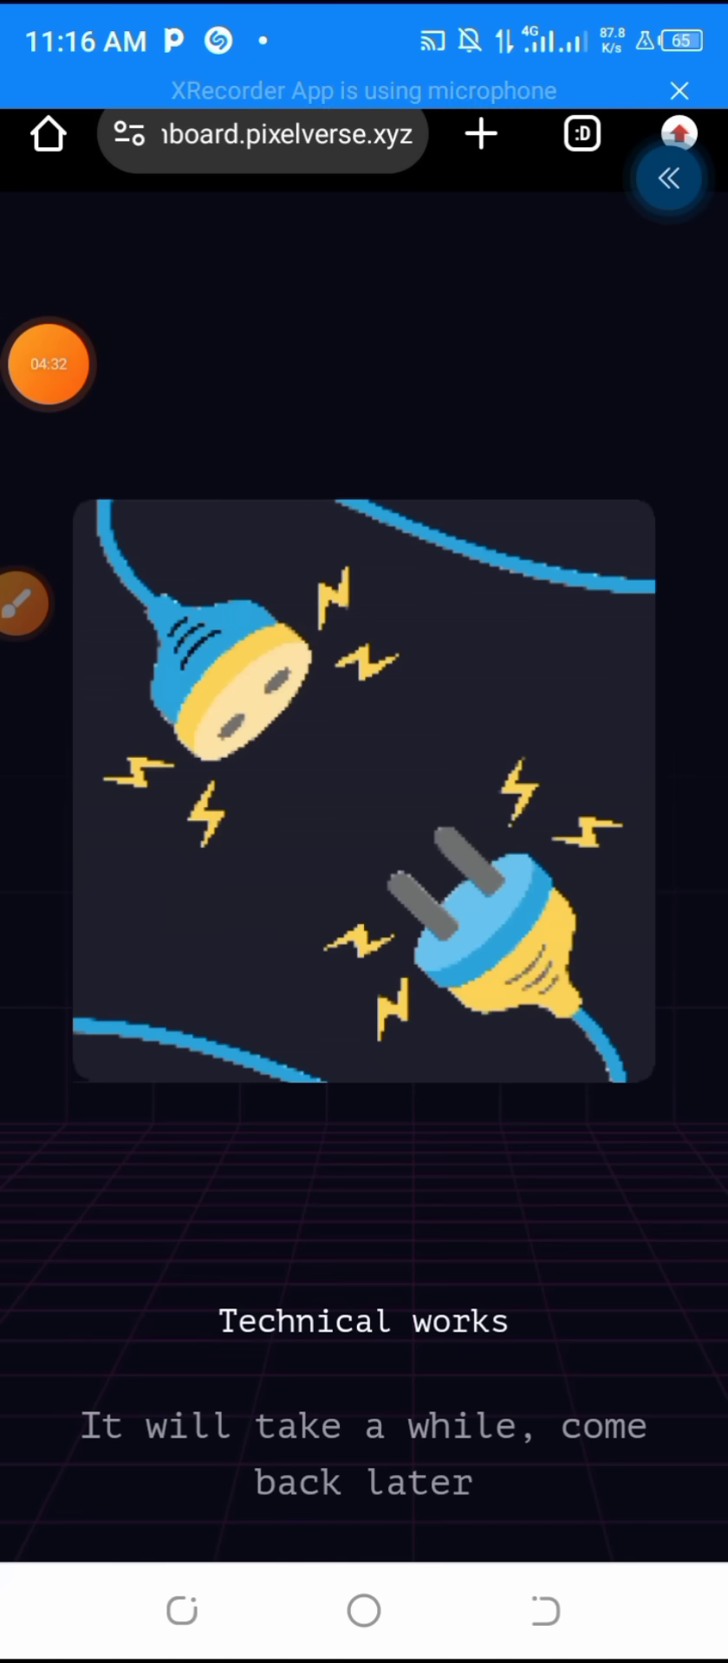
click(47, 364)
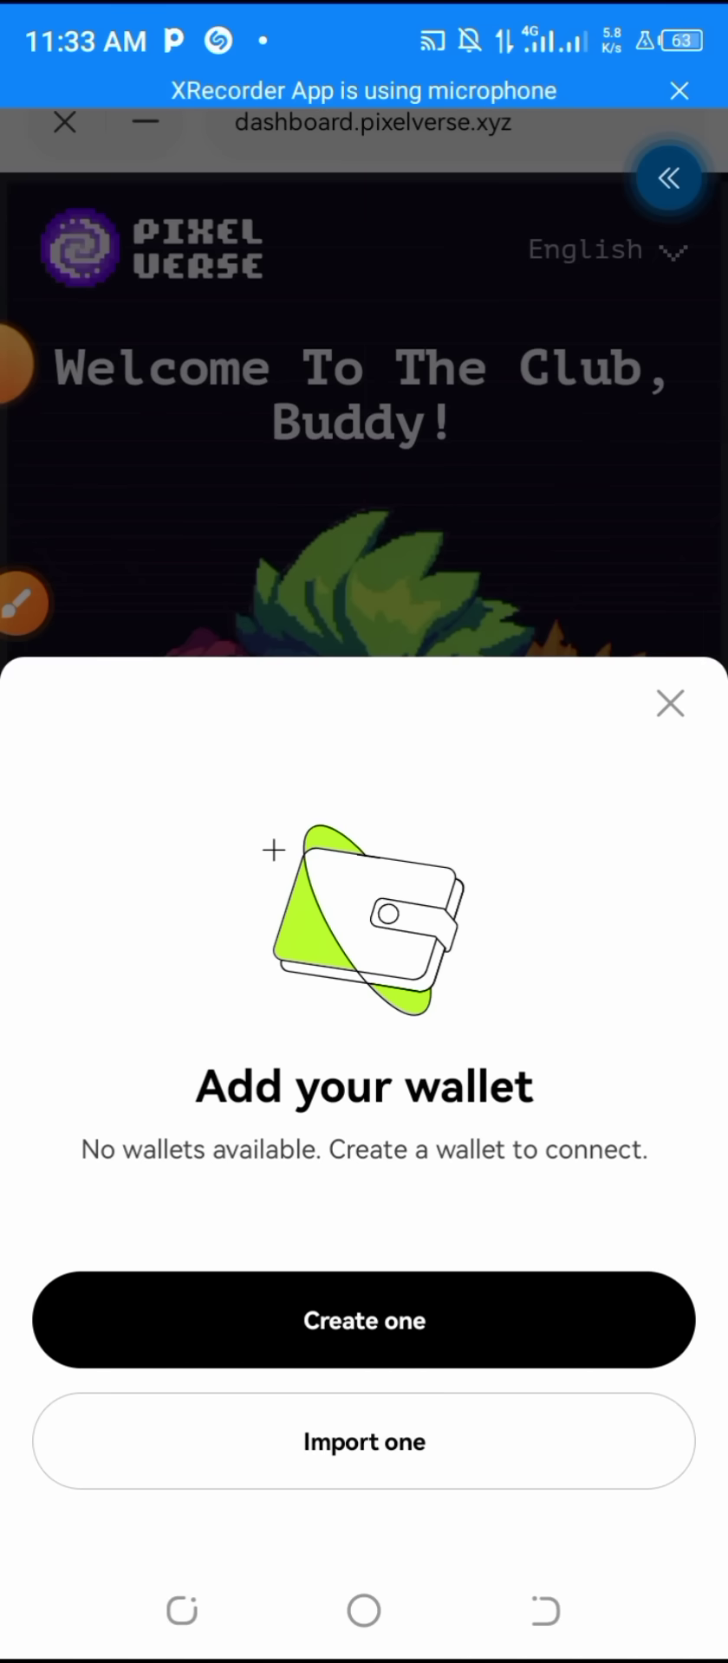
- Close the Add your wallet sheet, leaving the Pixelverse Welcome To The Club page
click(364, 1441)
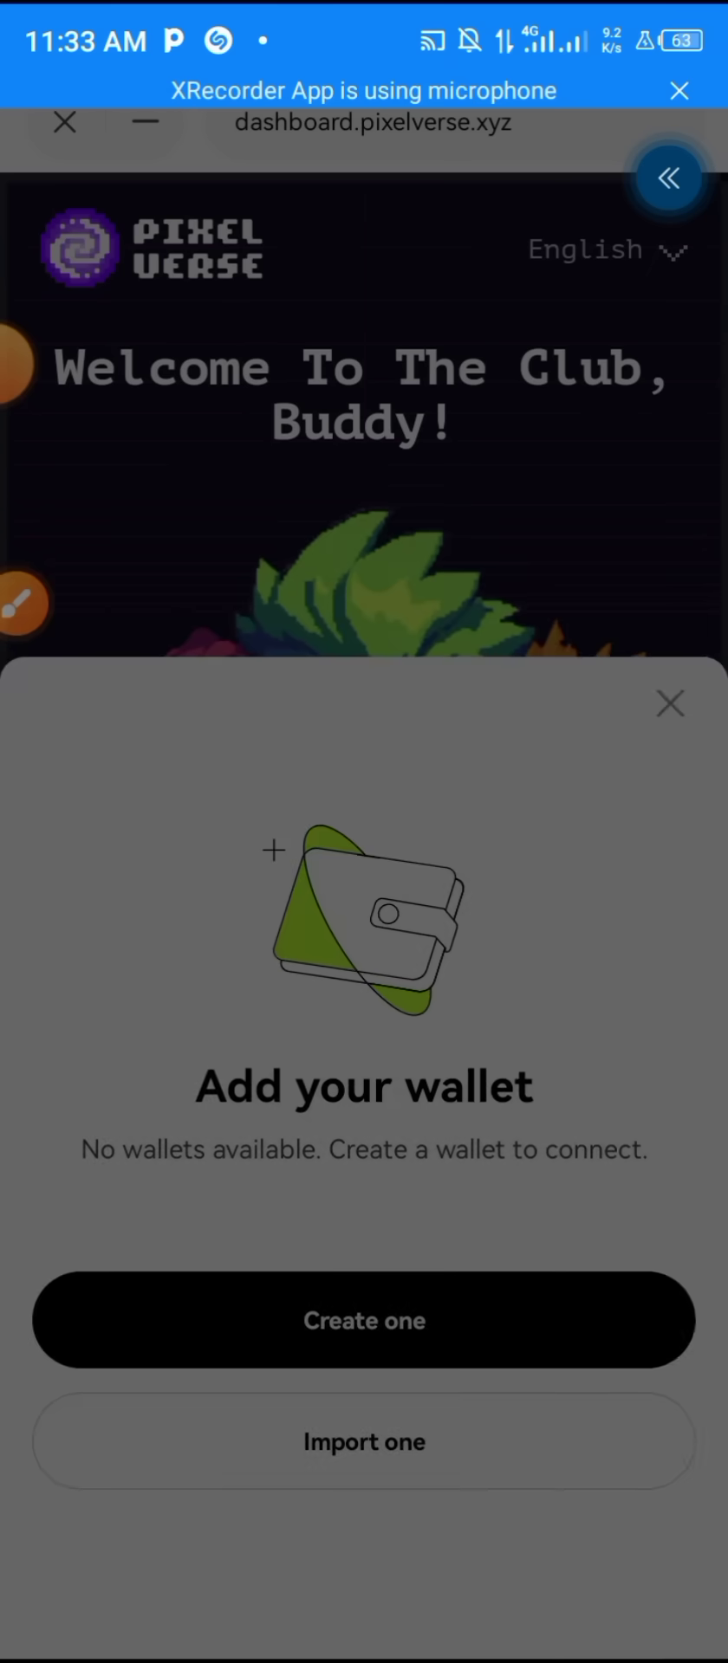
click(364, 1442)
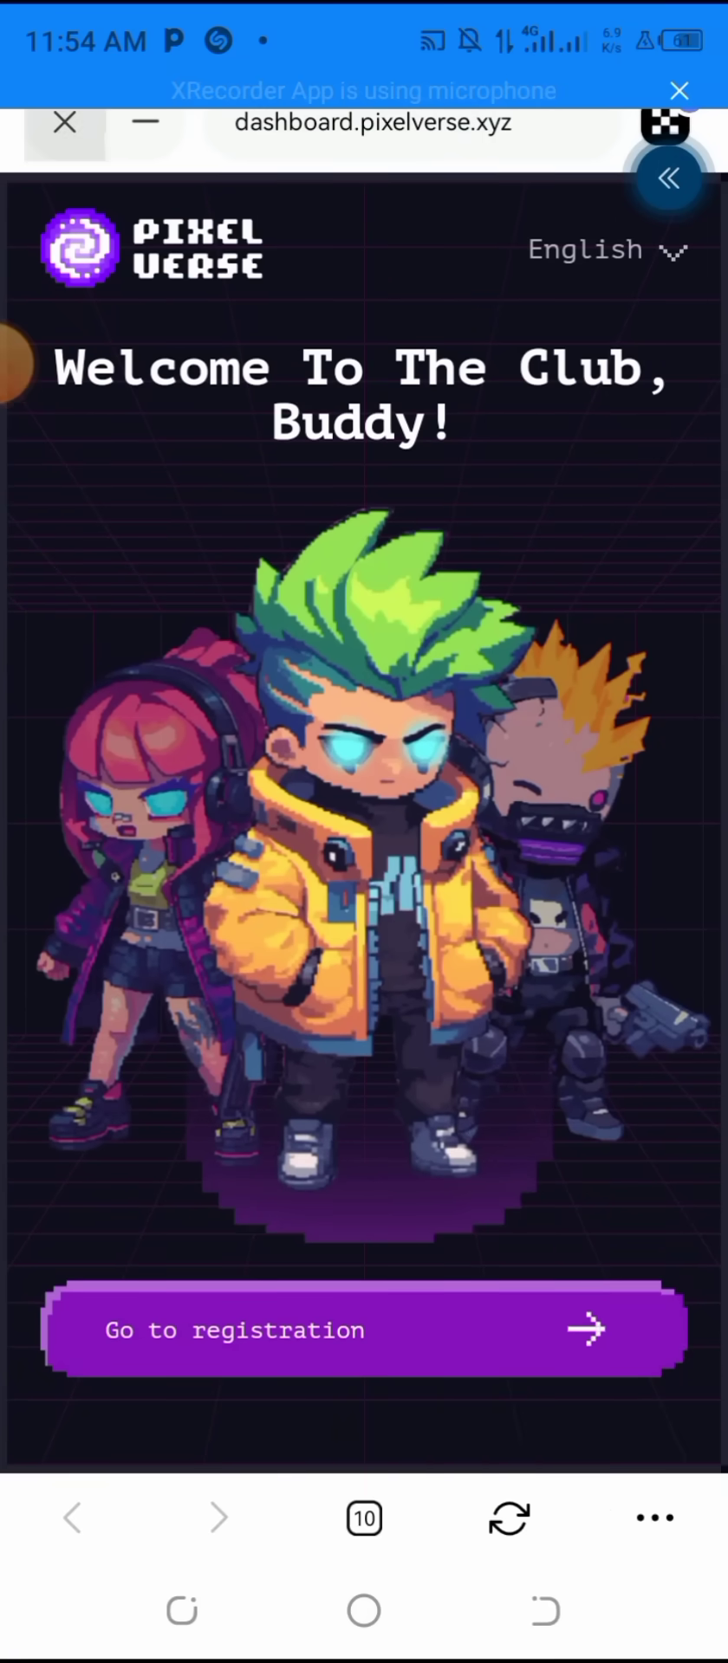
- Go to registration to reach the Pixelverse Sign In page with email and Google options
click(363, 1330)
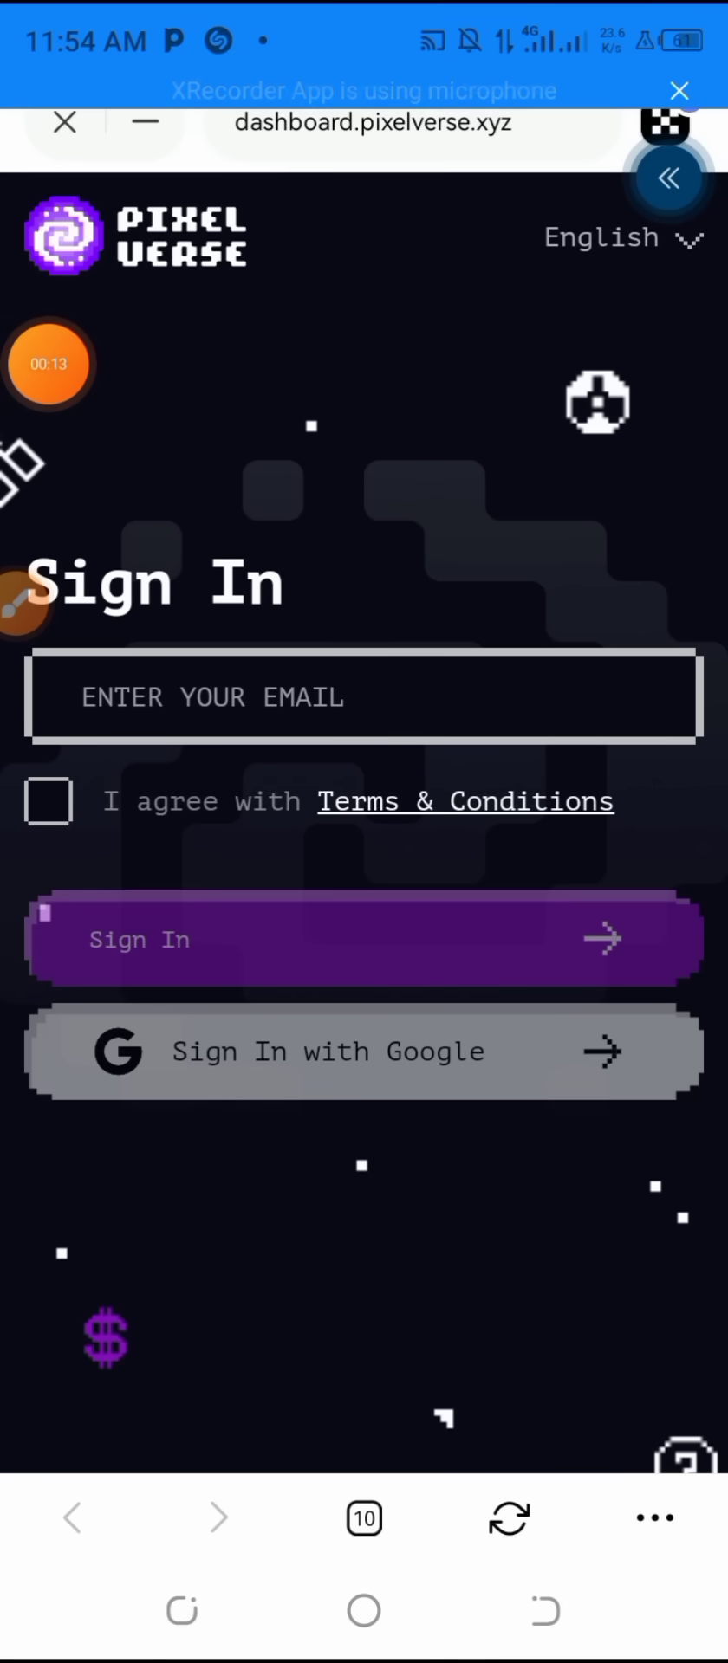
- Sign in with the email address and the emailed six-digit verification code, reaching the 150 PIX profile
click(363, 939)
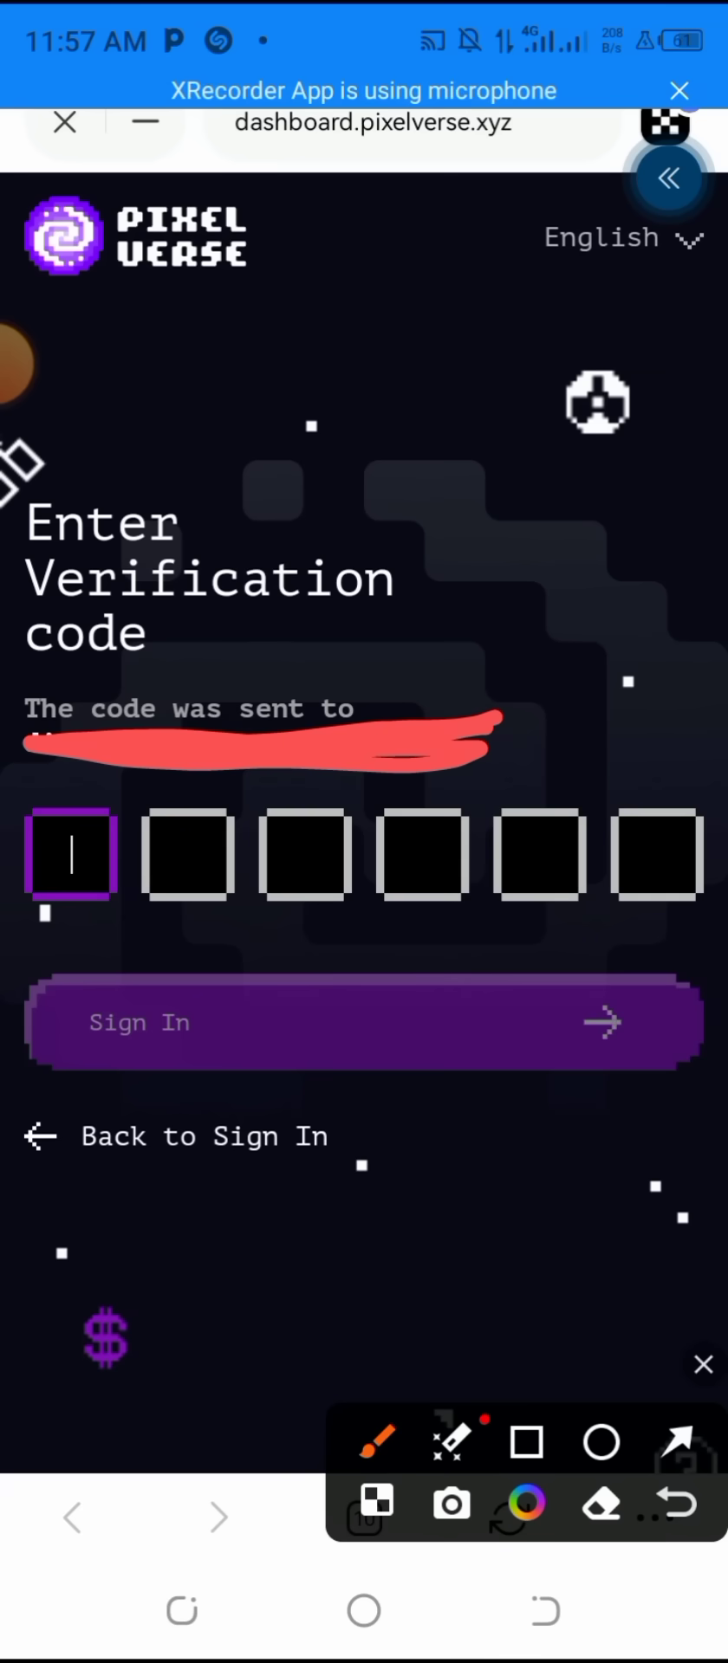
click(364, 1021)
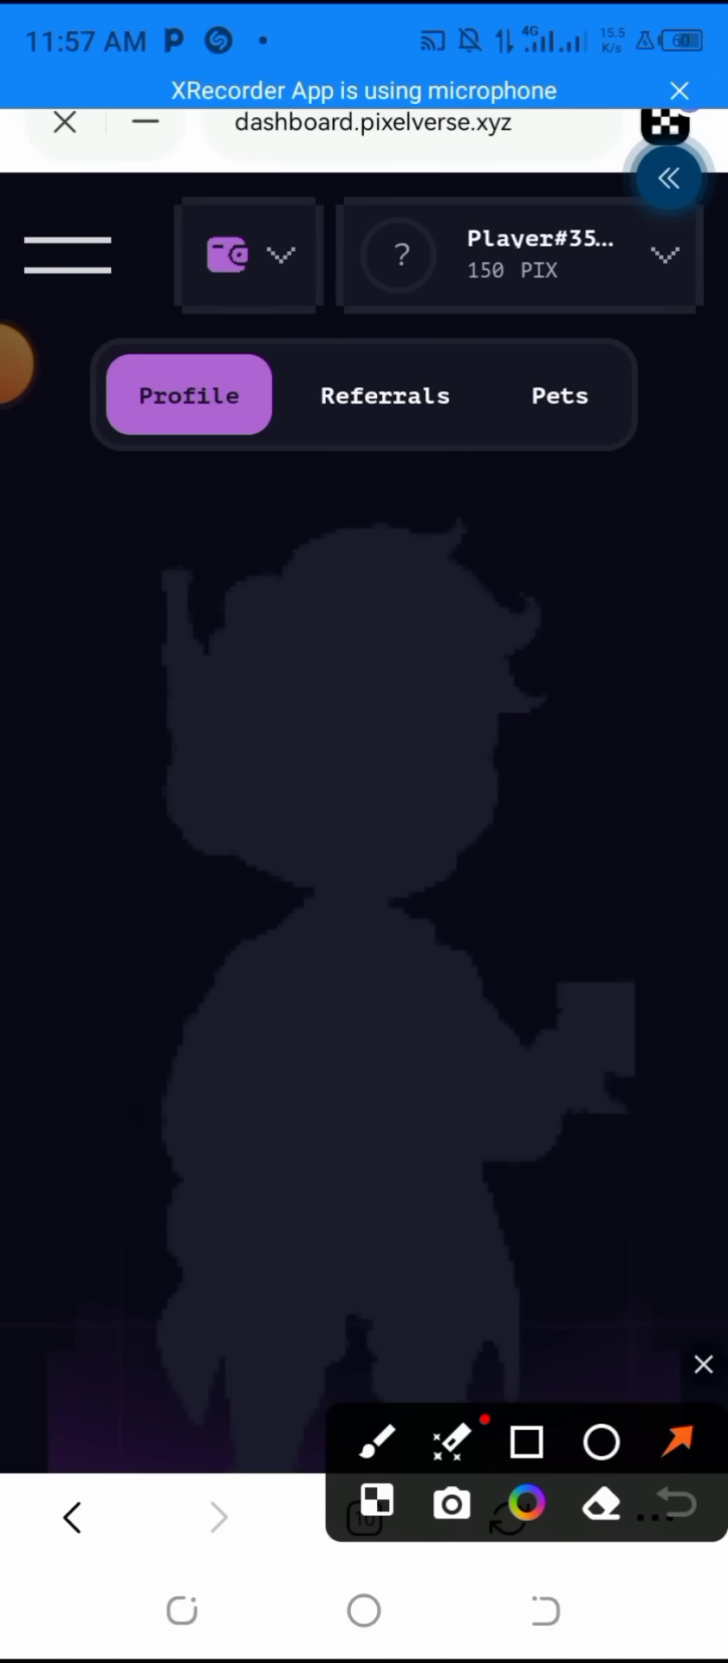
- View the connected wallet address from the header dropdown, then show the Individual task list of PIX quests
drag(553, 1082, 284, 292)
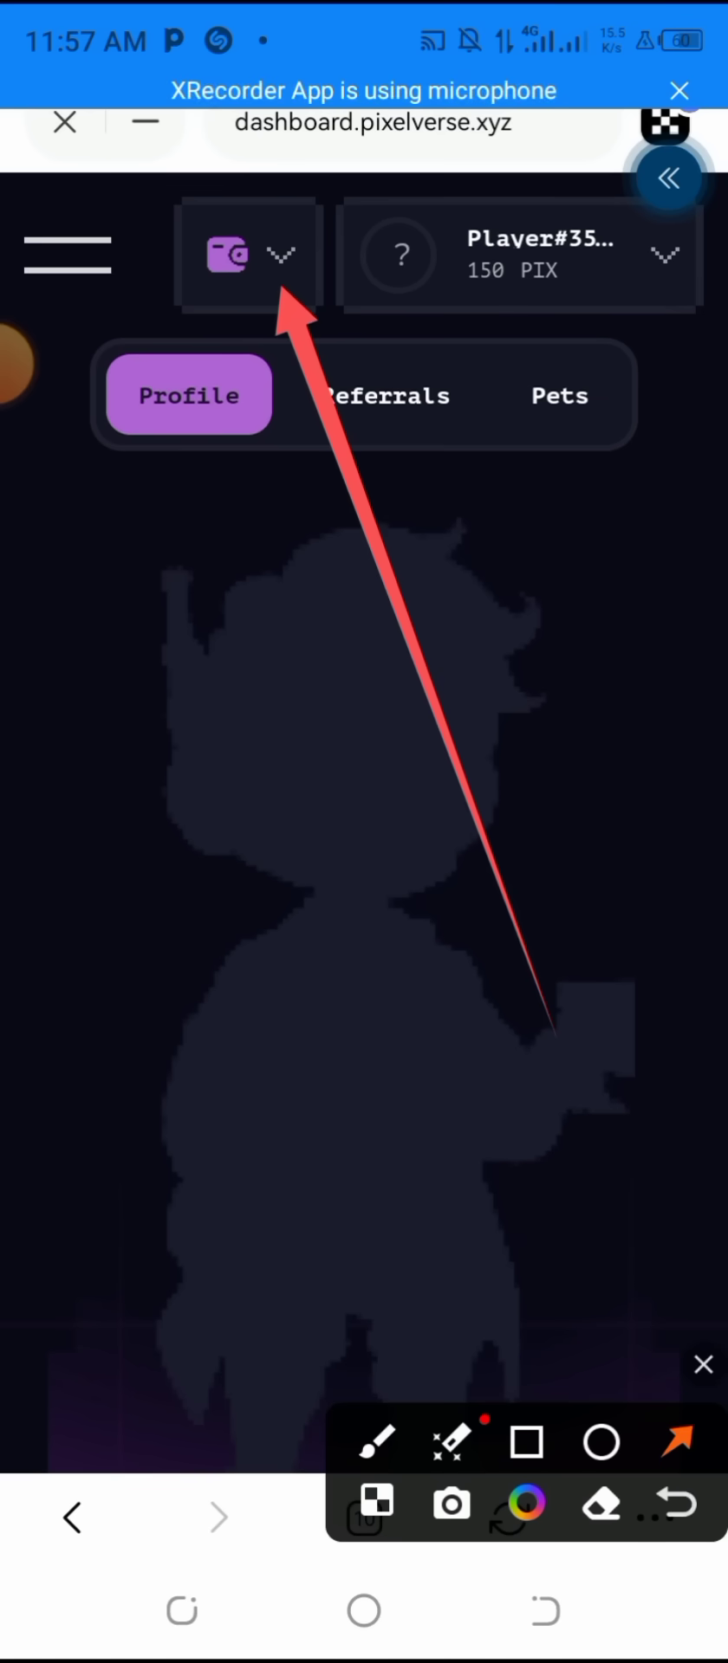
click(247, 255)
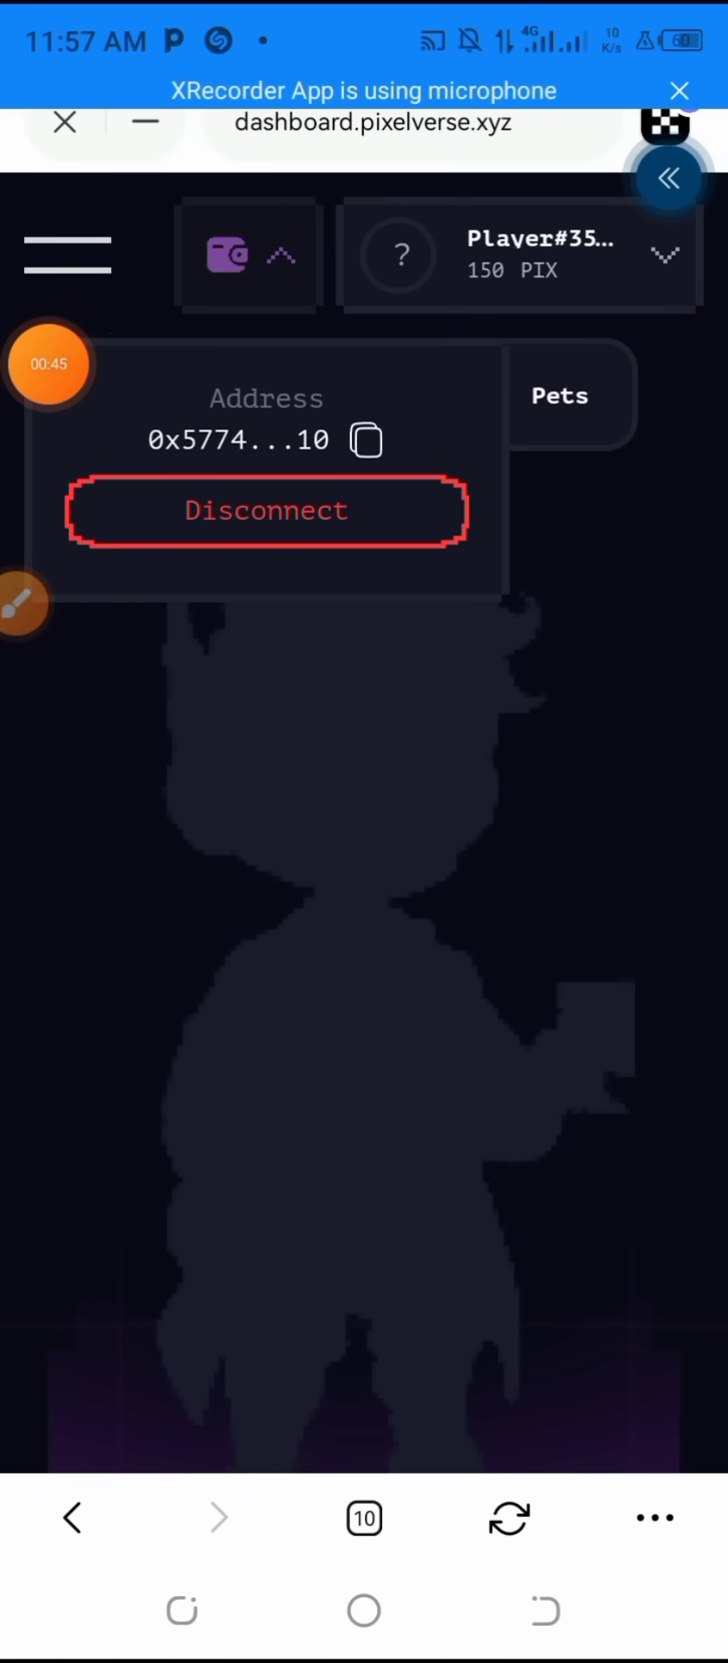
click(67, 255)
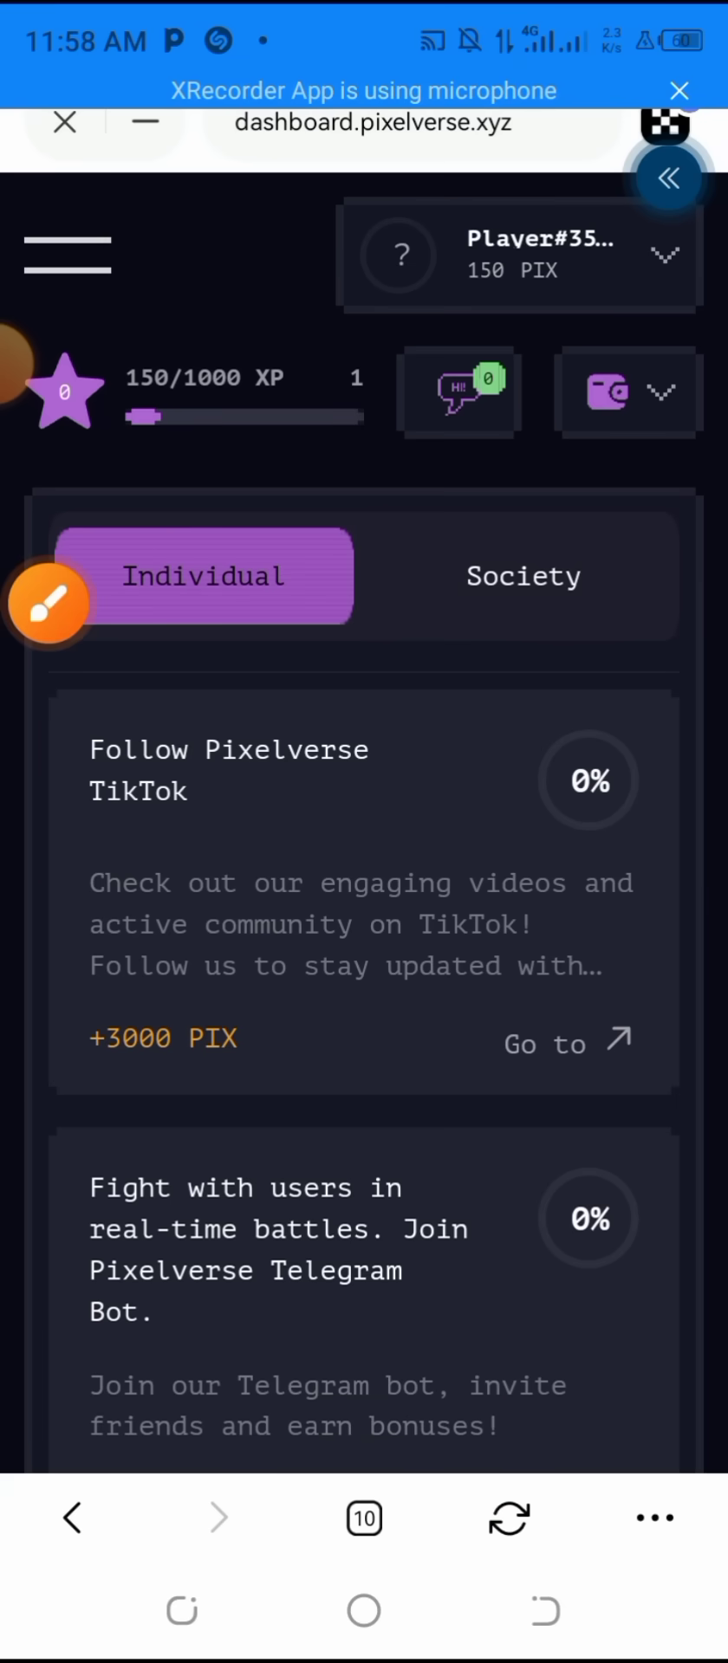
- Browse the Individual task cards down to the YouTube and Instagram +3000 PIX quests
scroll(down, 3)
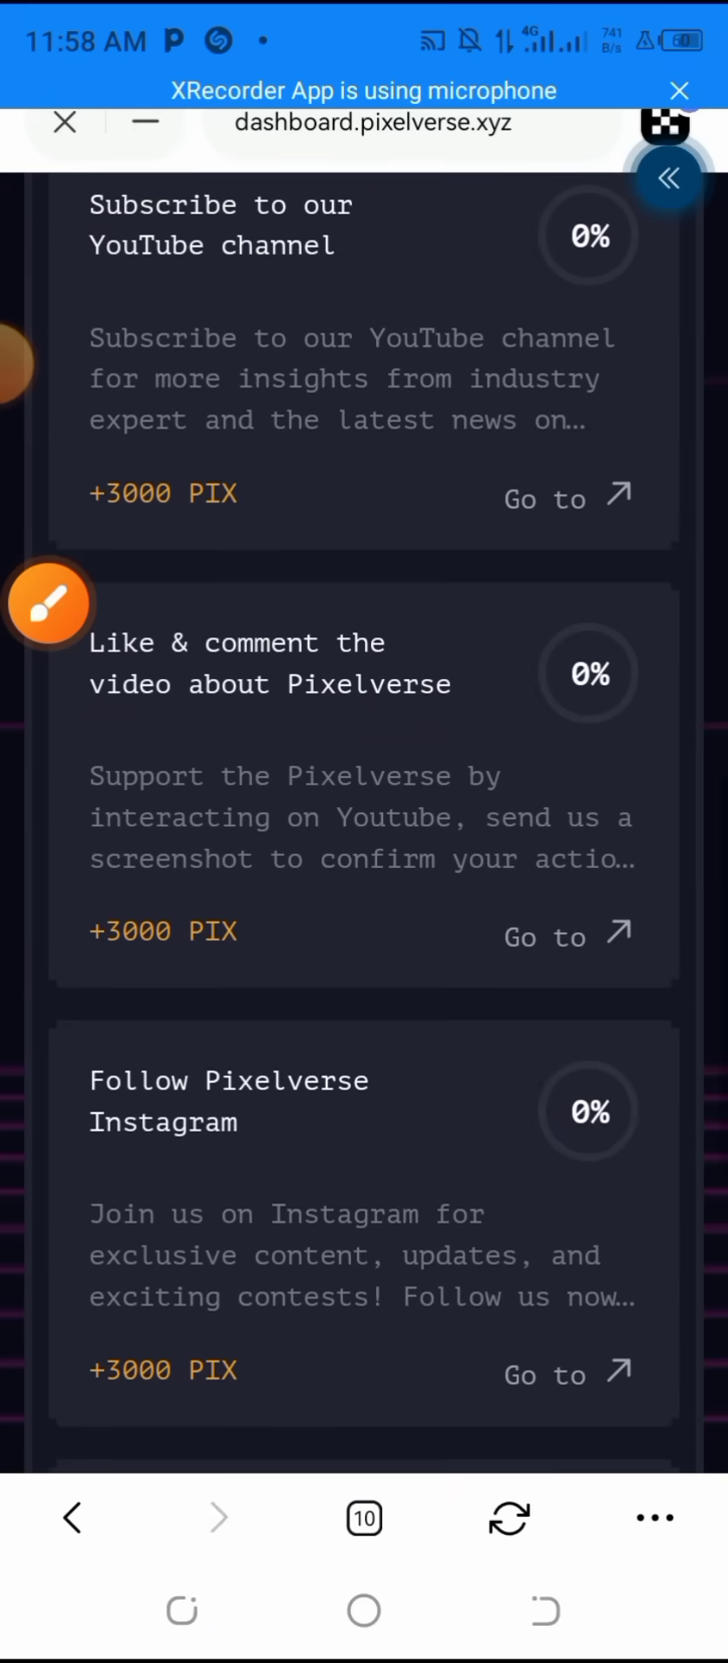
scroll(down, 3)
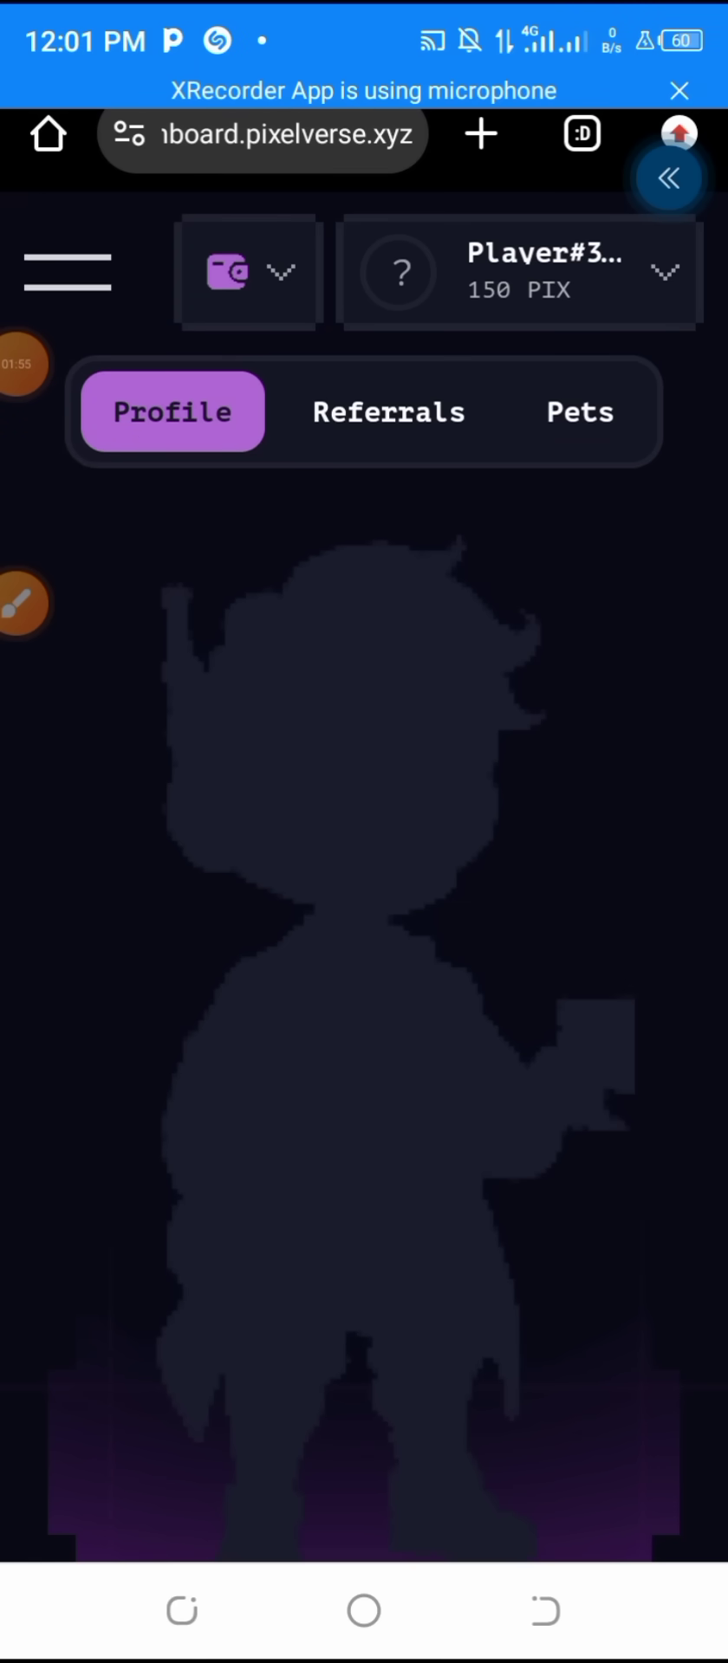
- Navigate via the side menu back to the Individual Tasks list of PIX quests
click(66, 270)
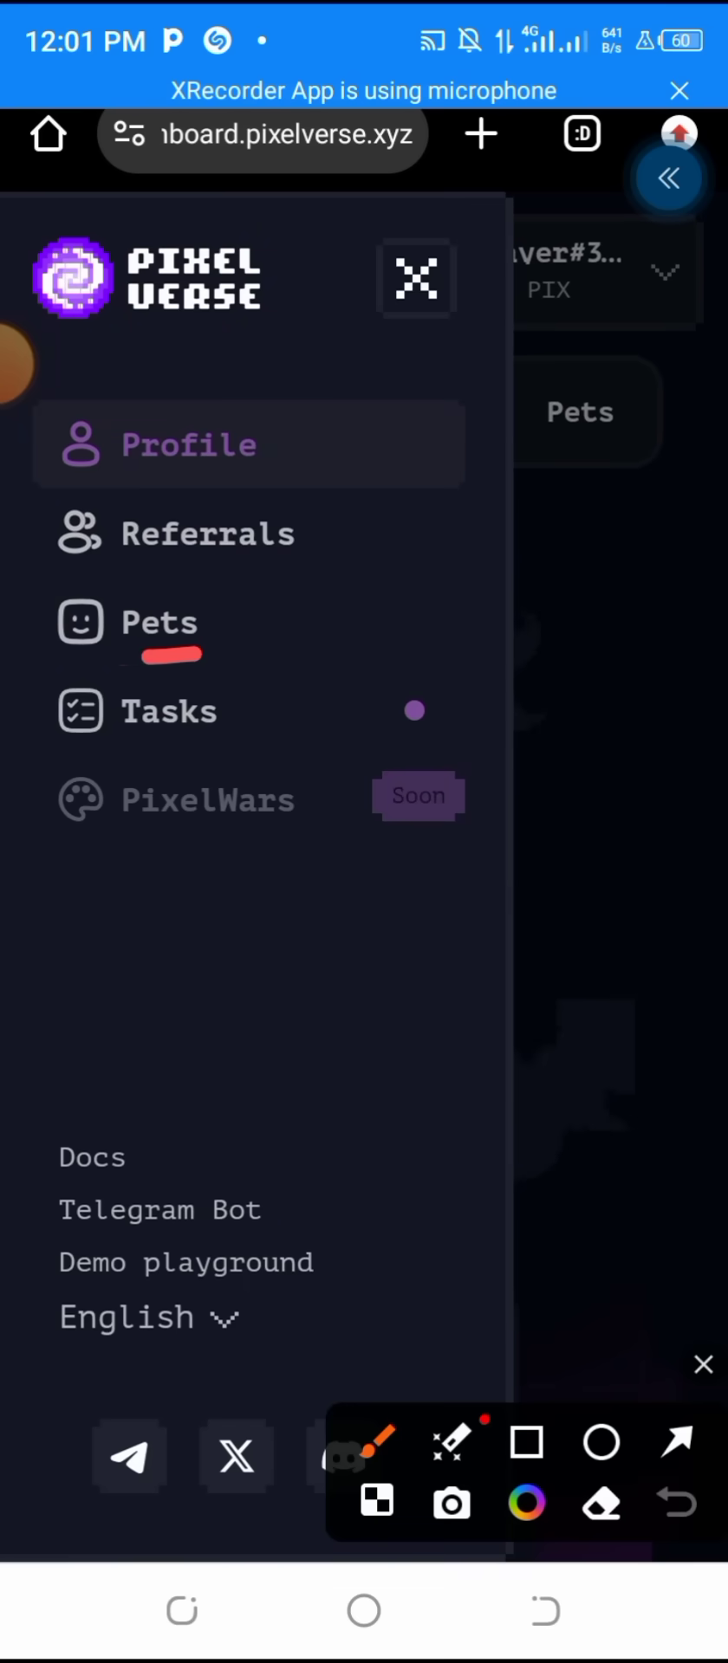
drag(297, 689, 64, 742)
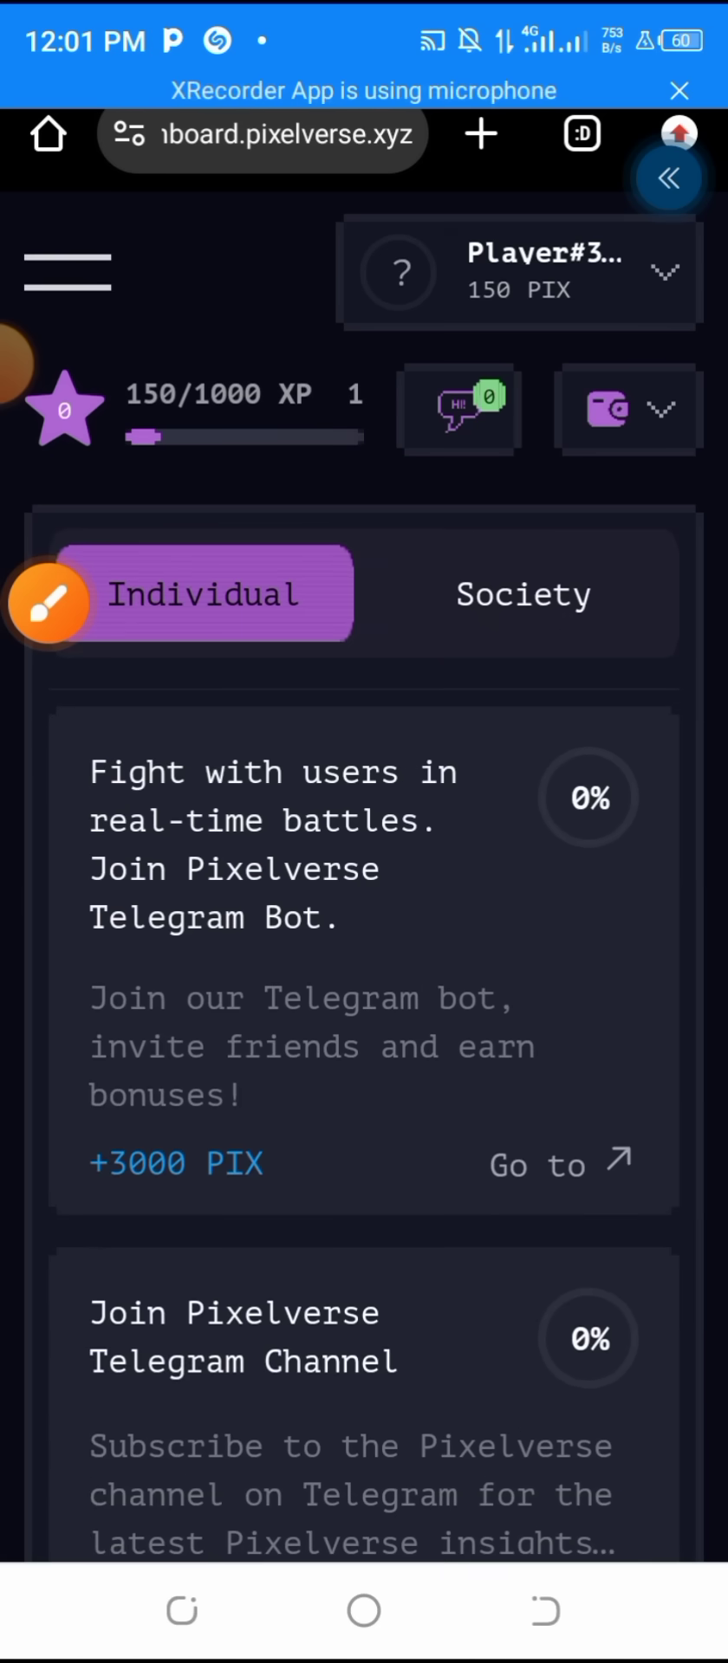
scroll(down, 3)
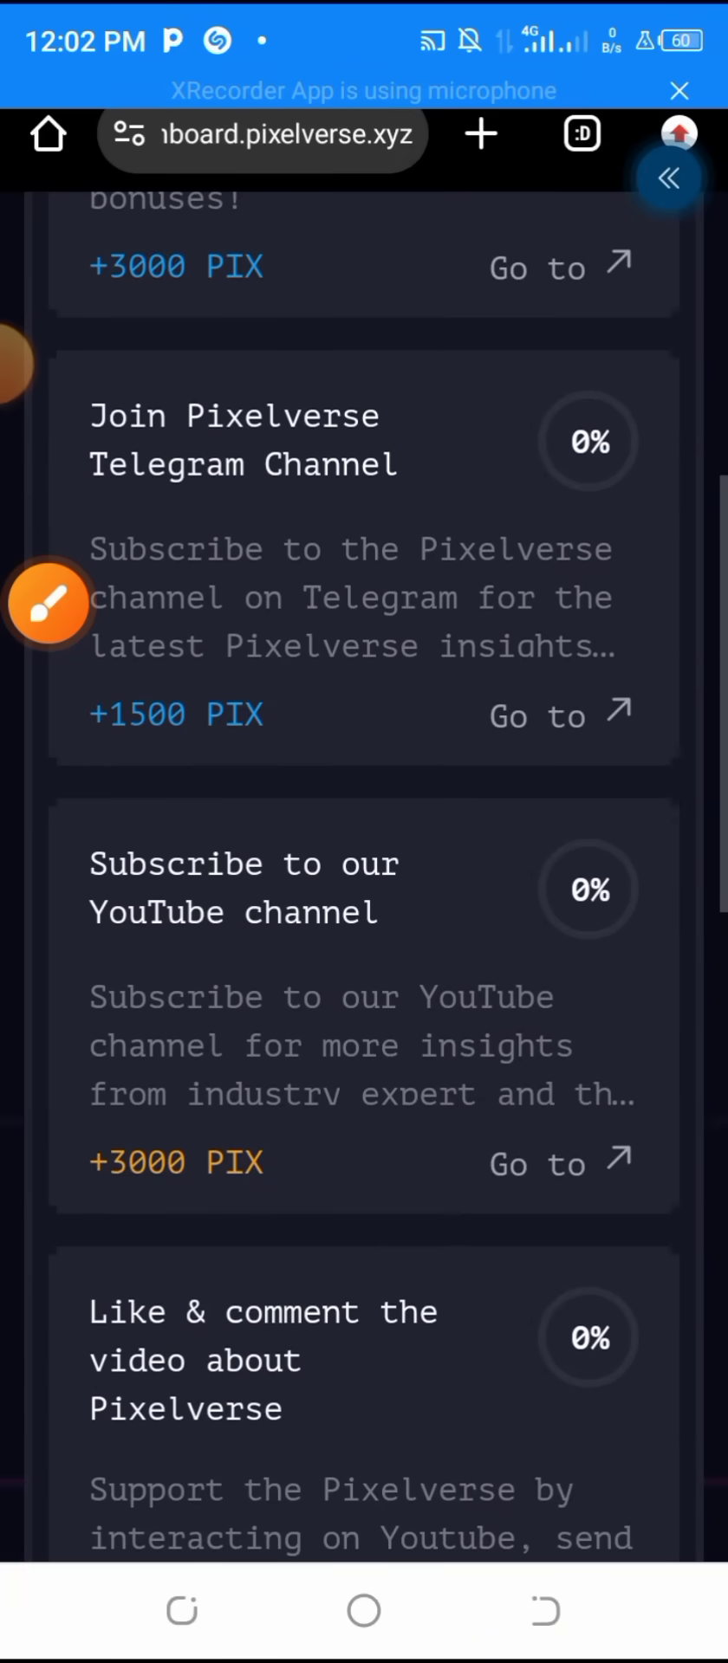
scroll(up, 3)
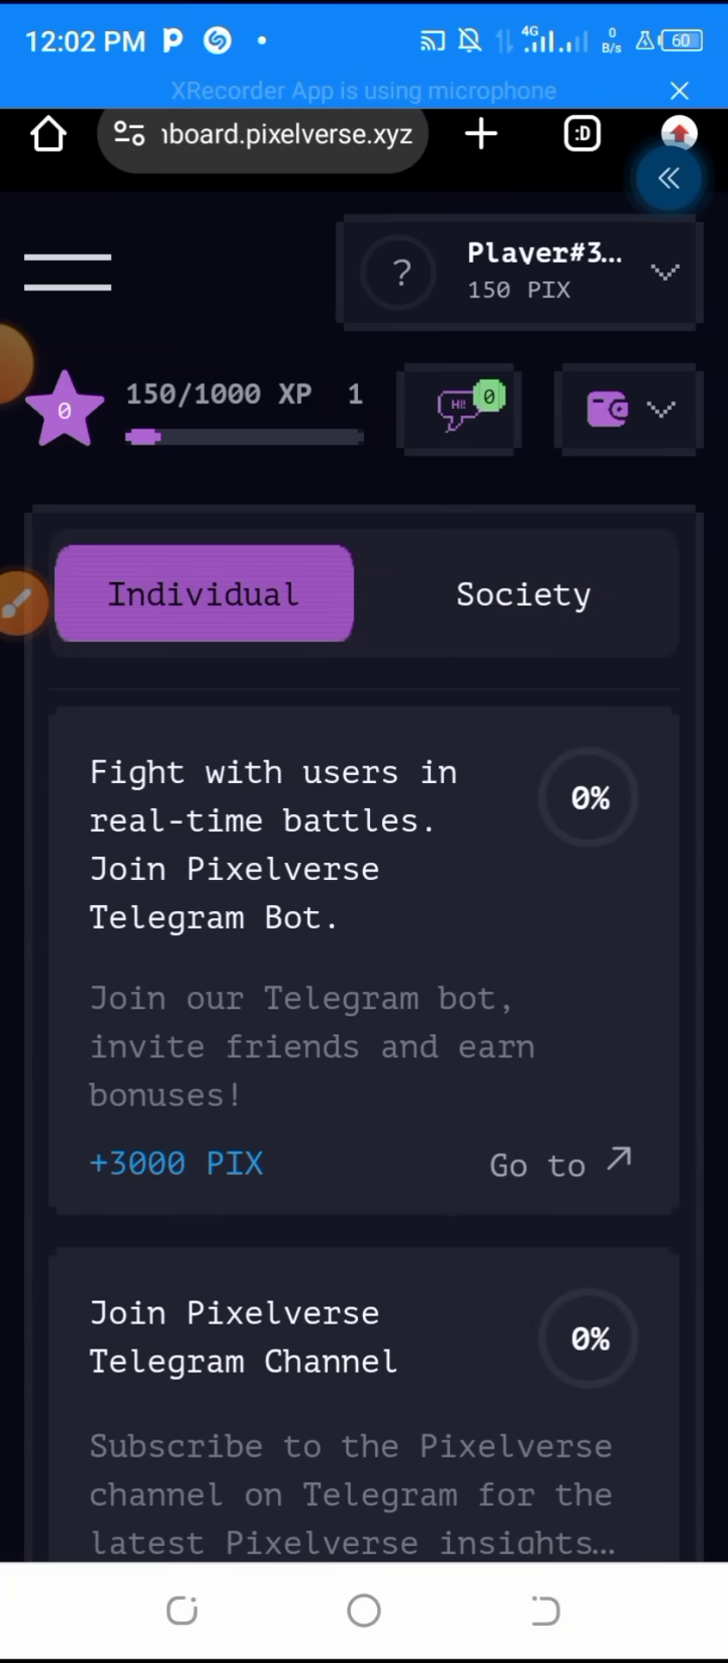
click(21, 603)
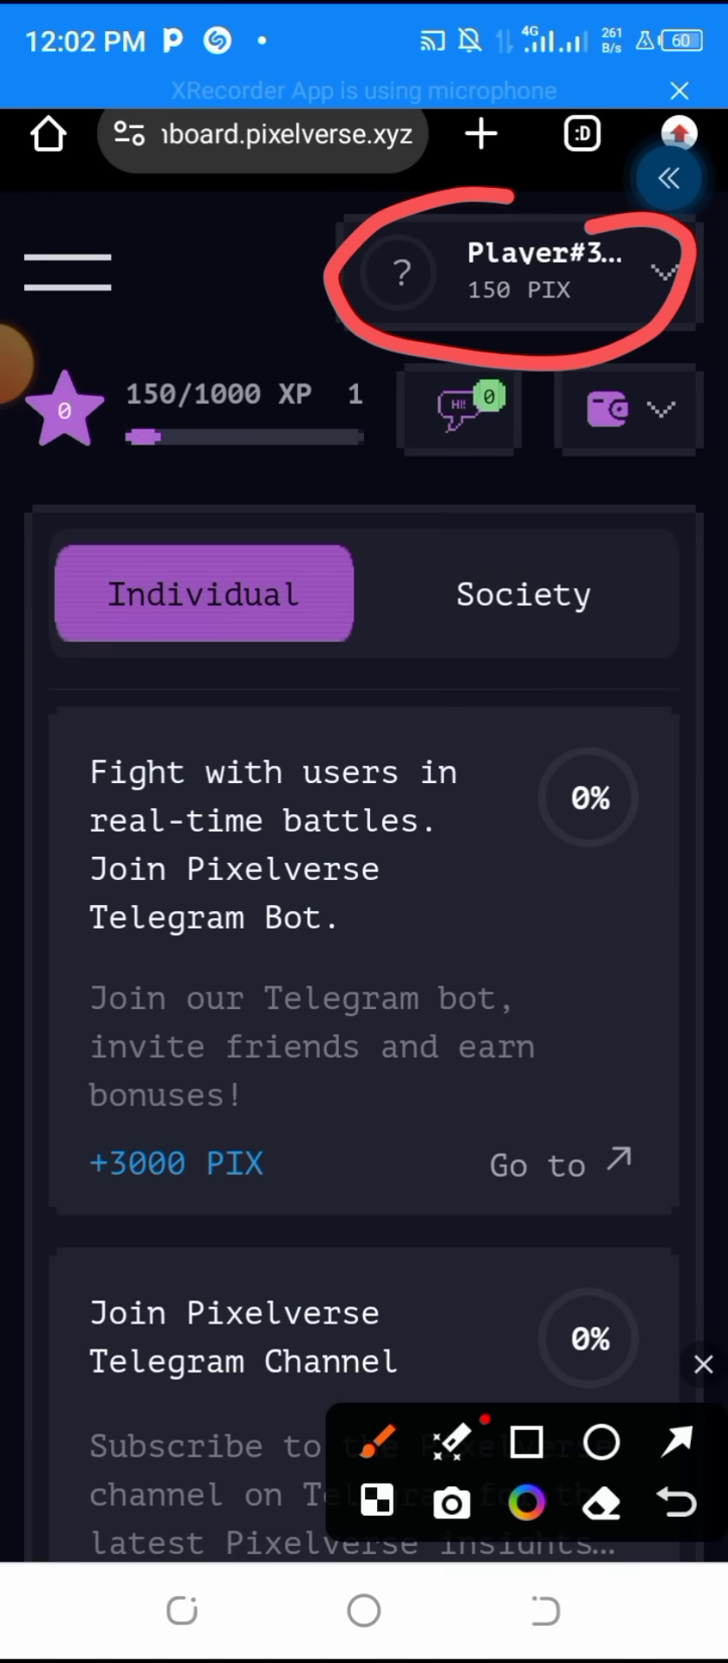
click(702, 1364)
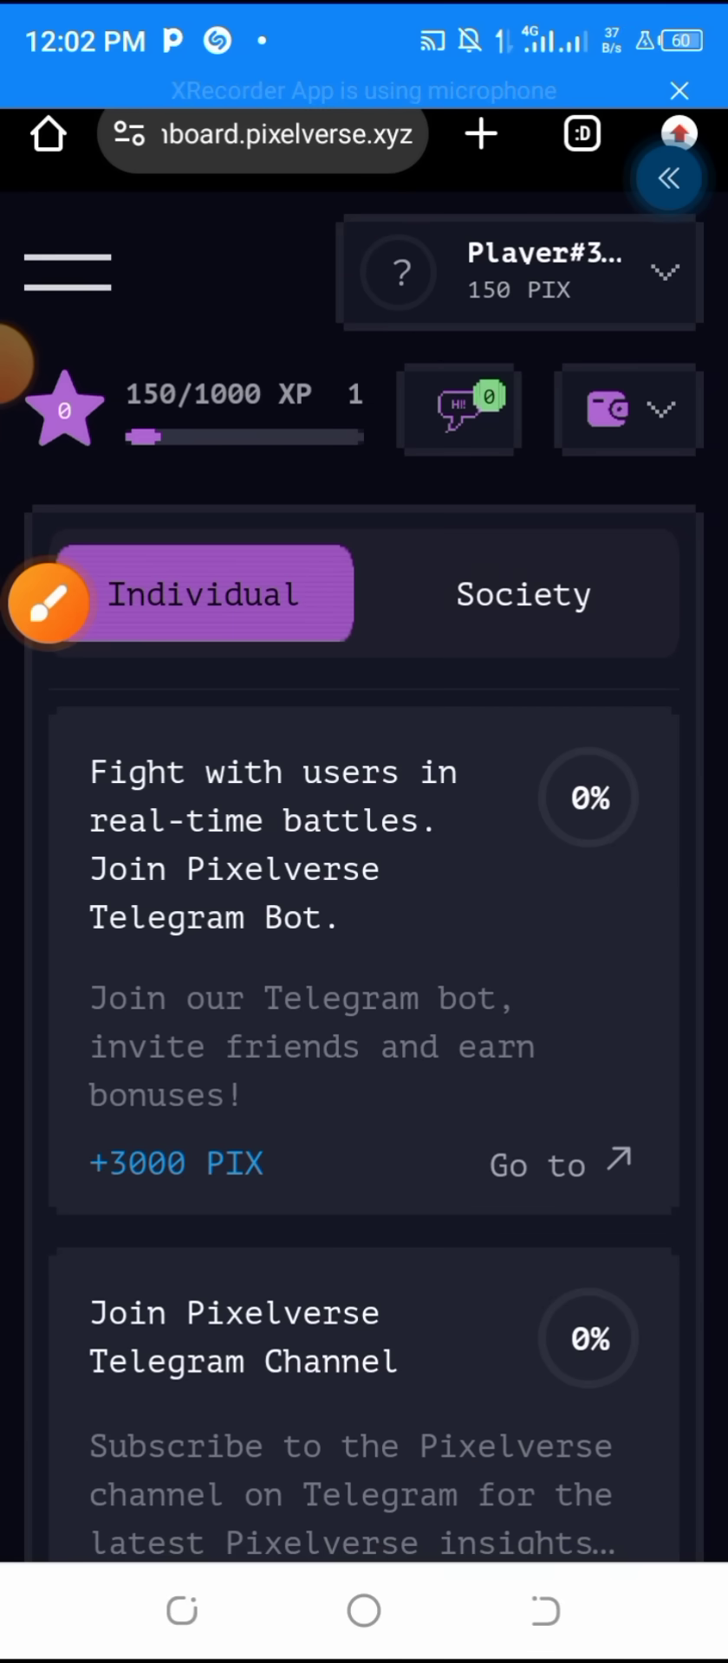
click(47, 361)
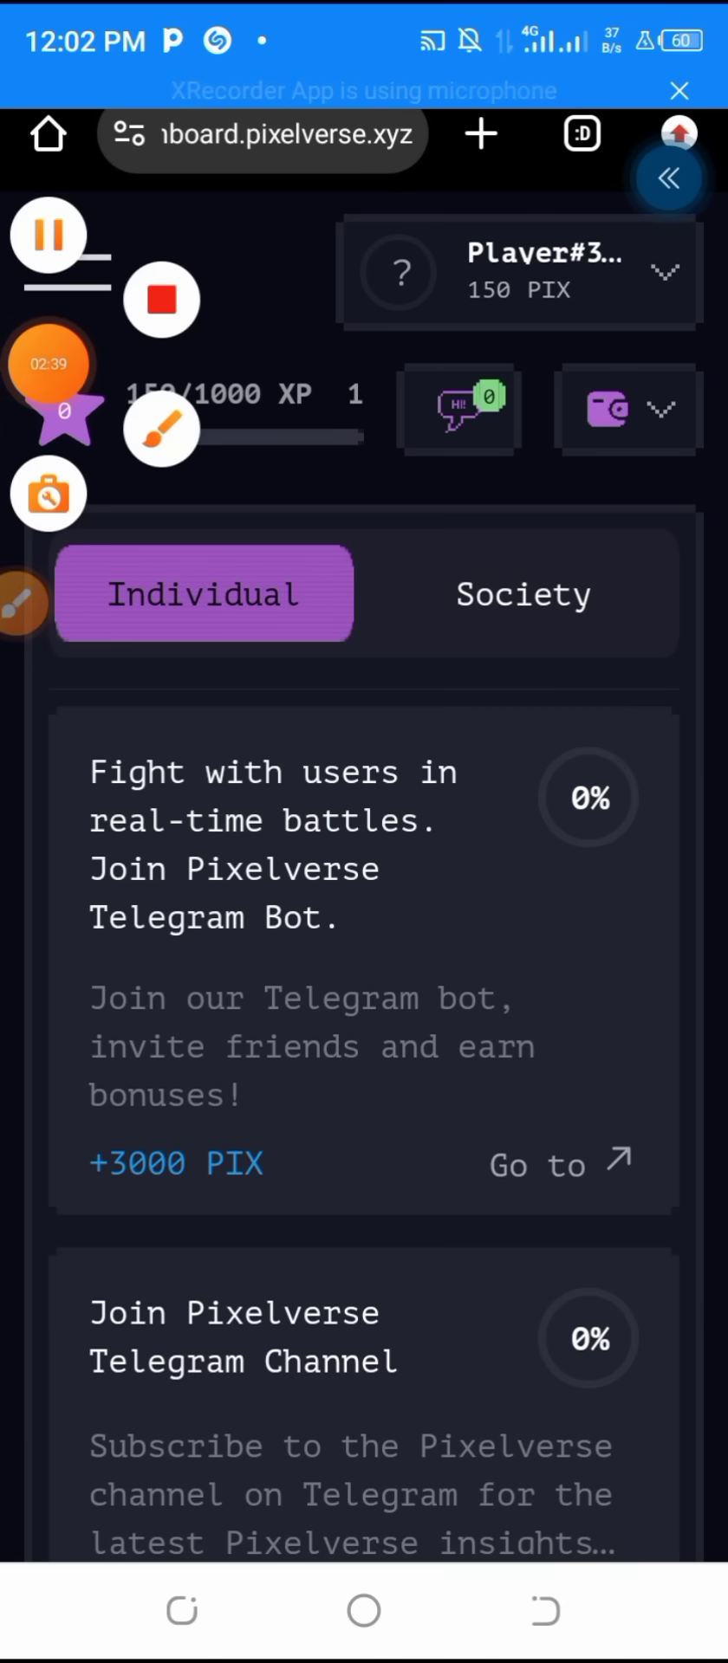